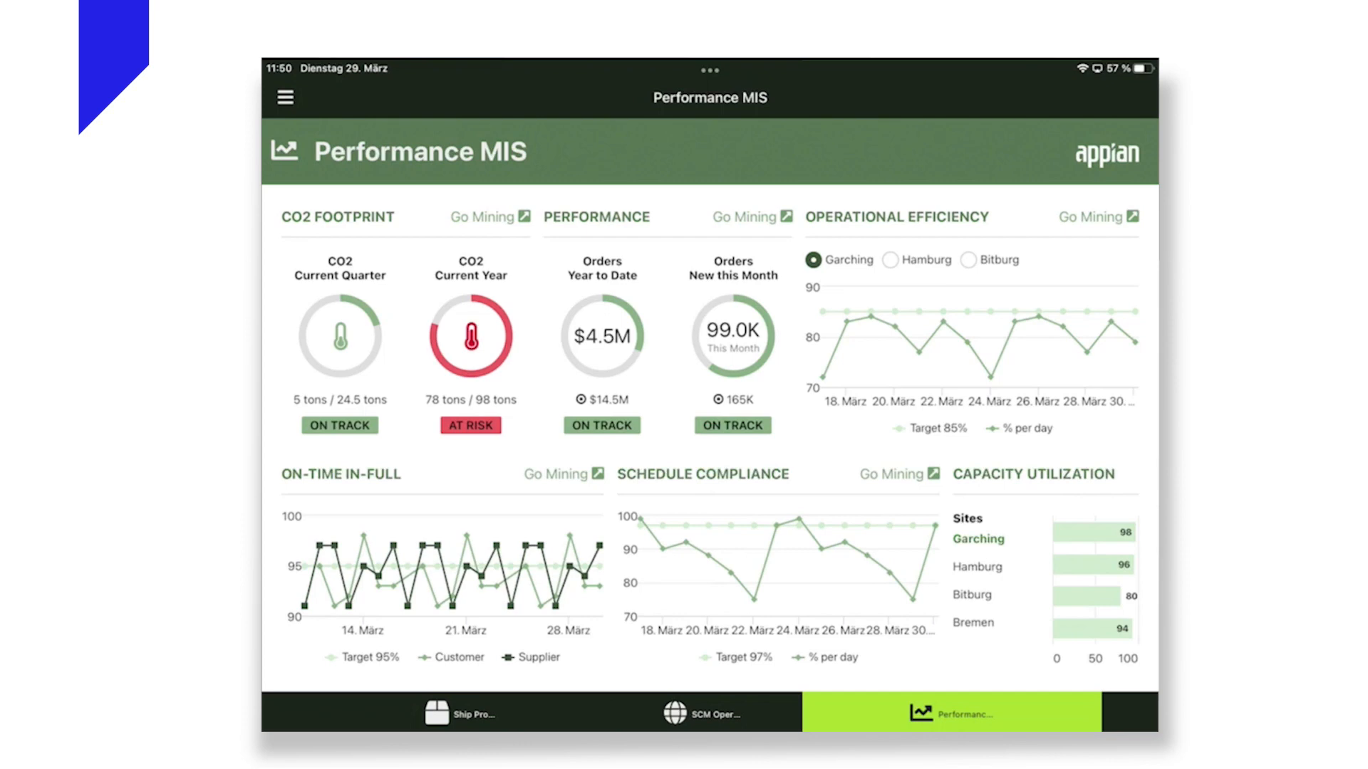
- Switch from the Performance dashboard to the Ship Products start page
click(460, 714)
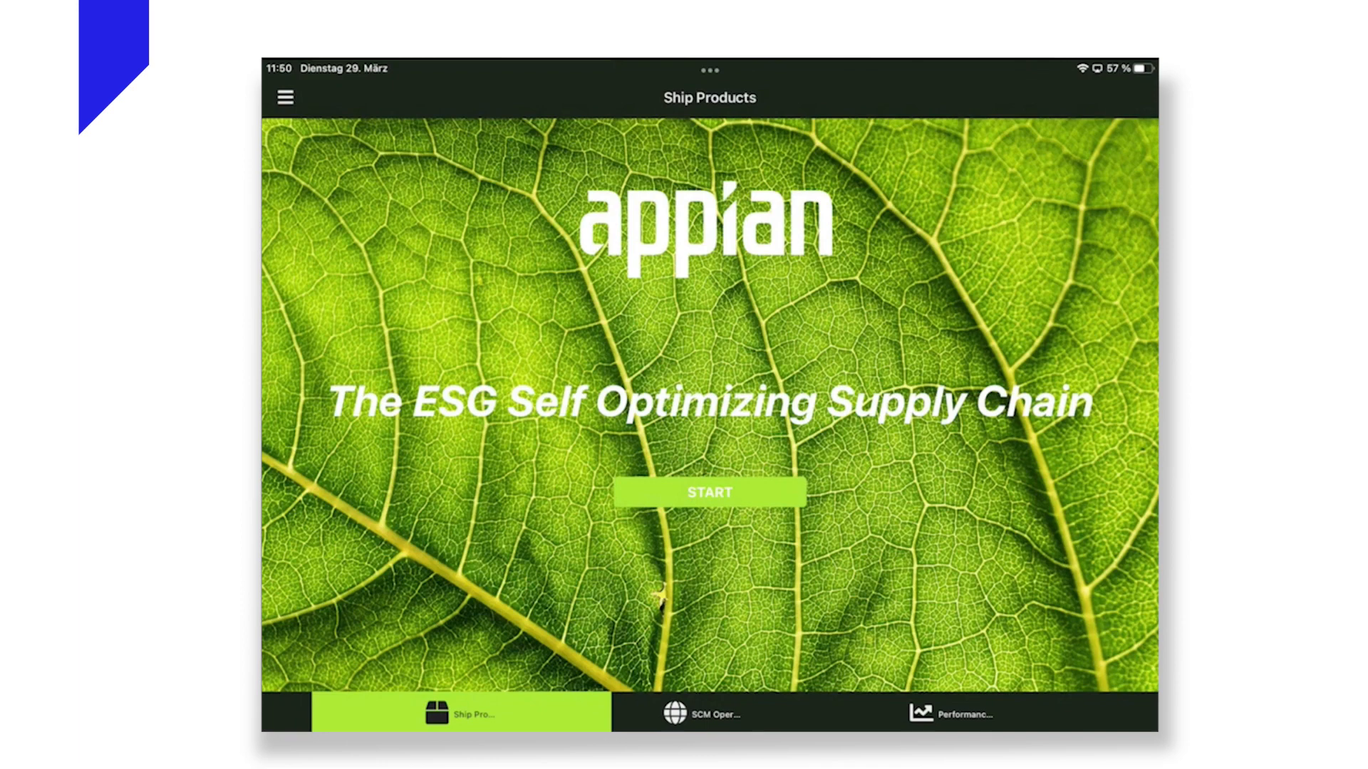
- Run the Ship Bottles wizard: scan a Maxbrauerei PILSSS bottle, check it out, and confirm the supply constraint notice
click(708, 492)
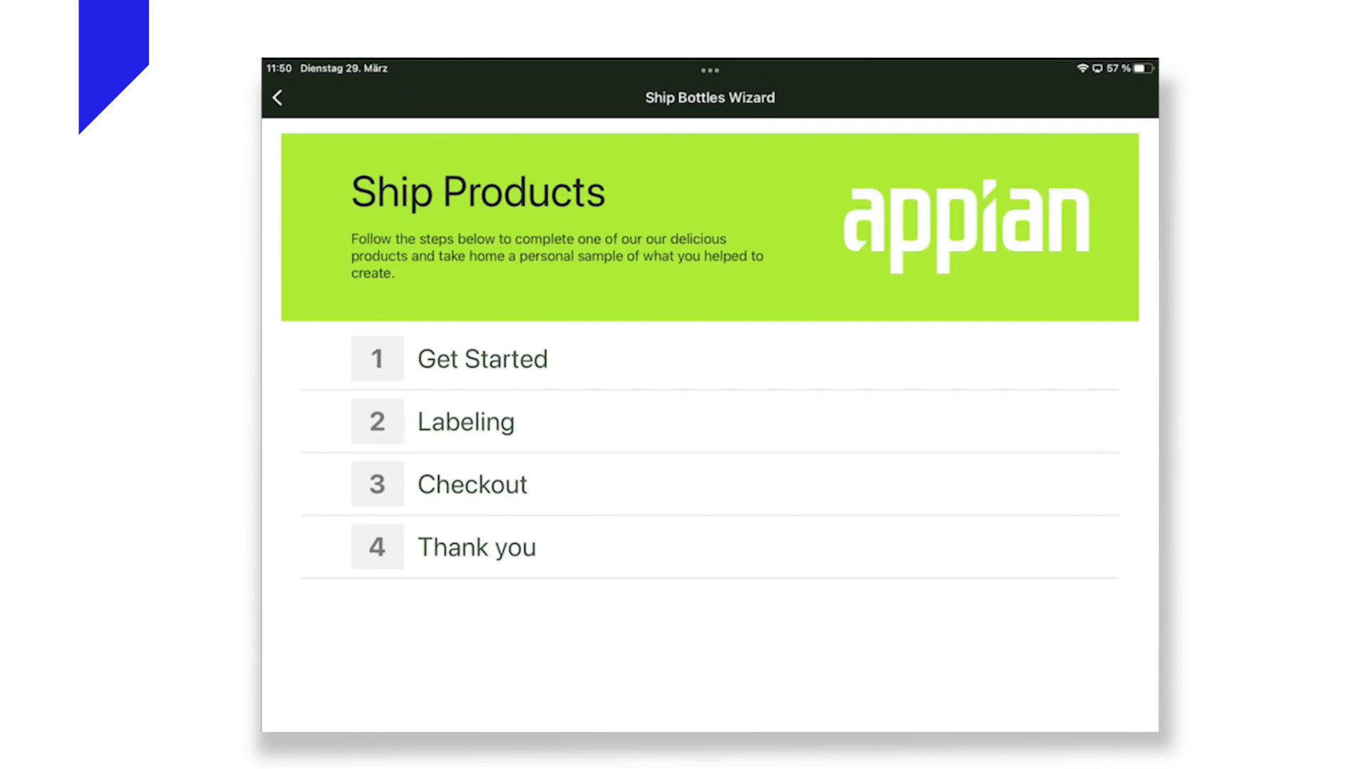
click(465, 421)
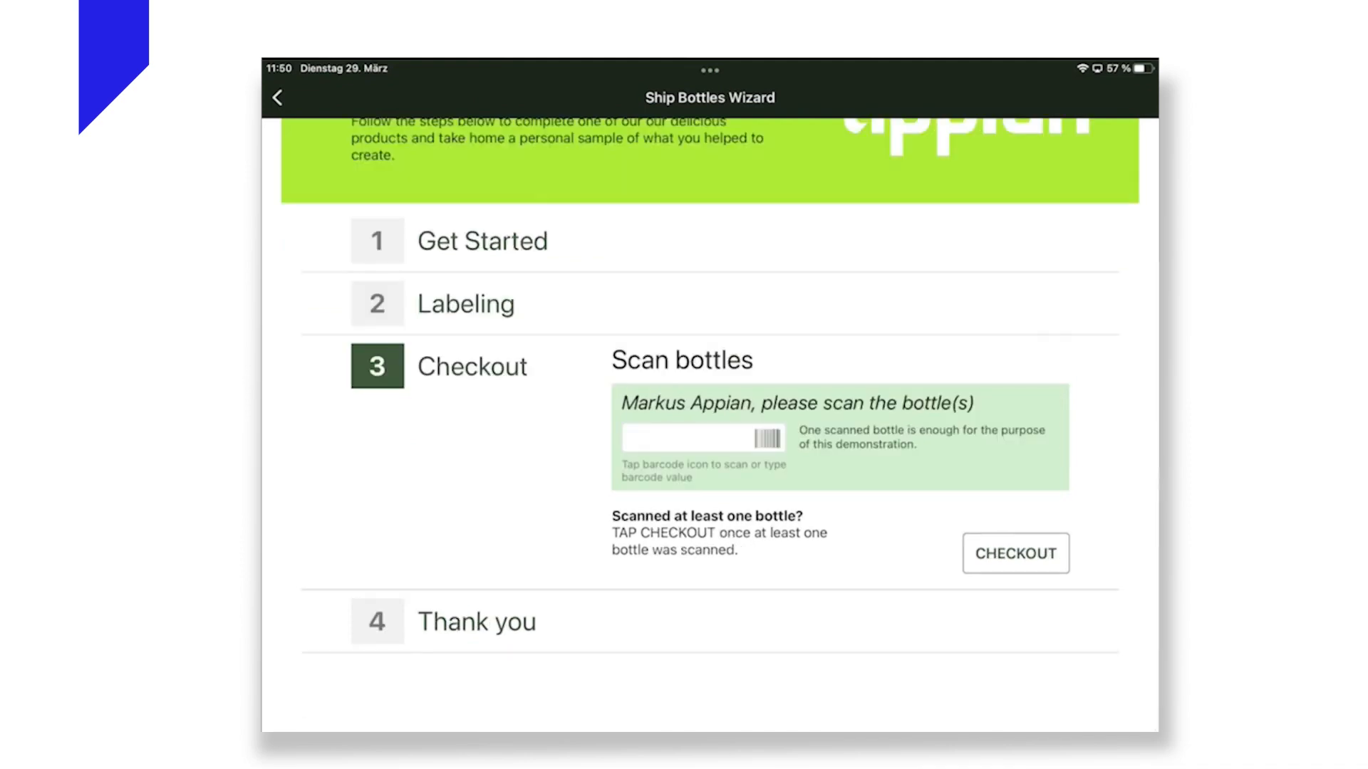
click(765, 438)
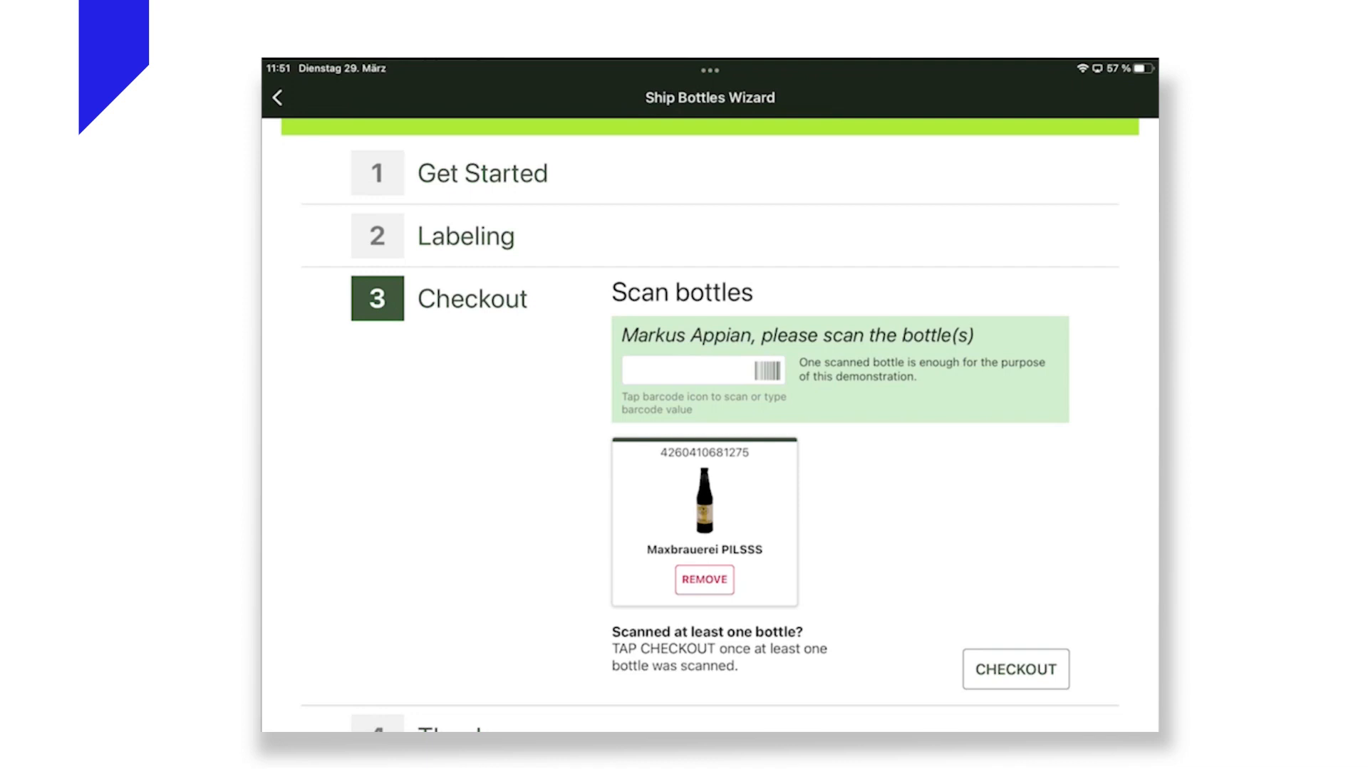
click(1015, 669)
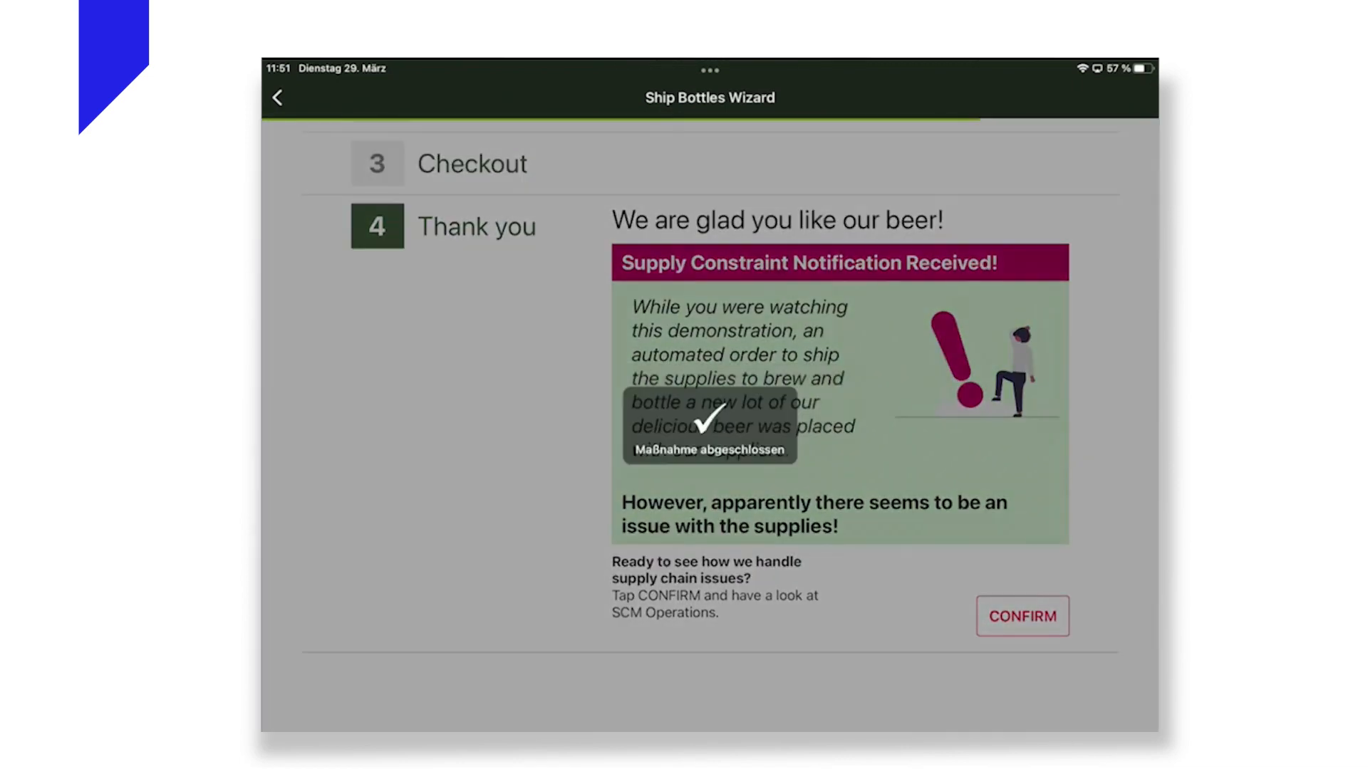
click(1022, 615)
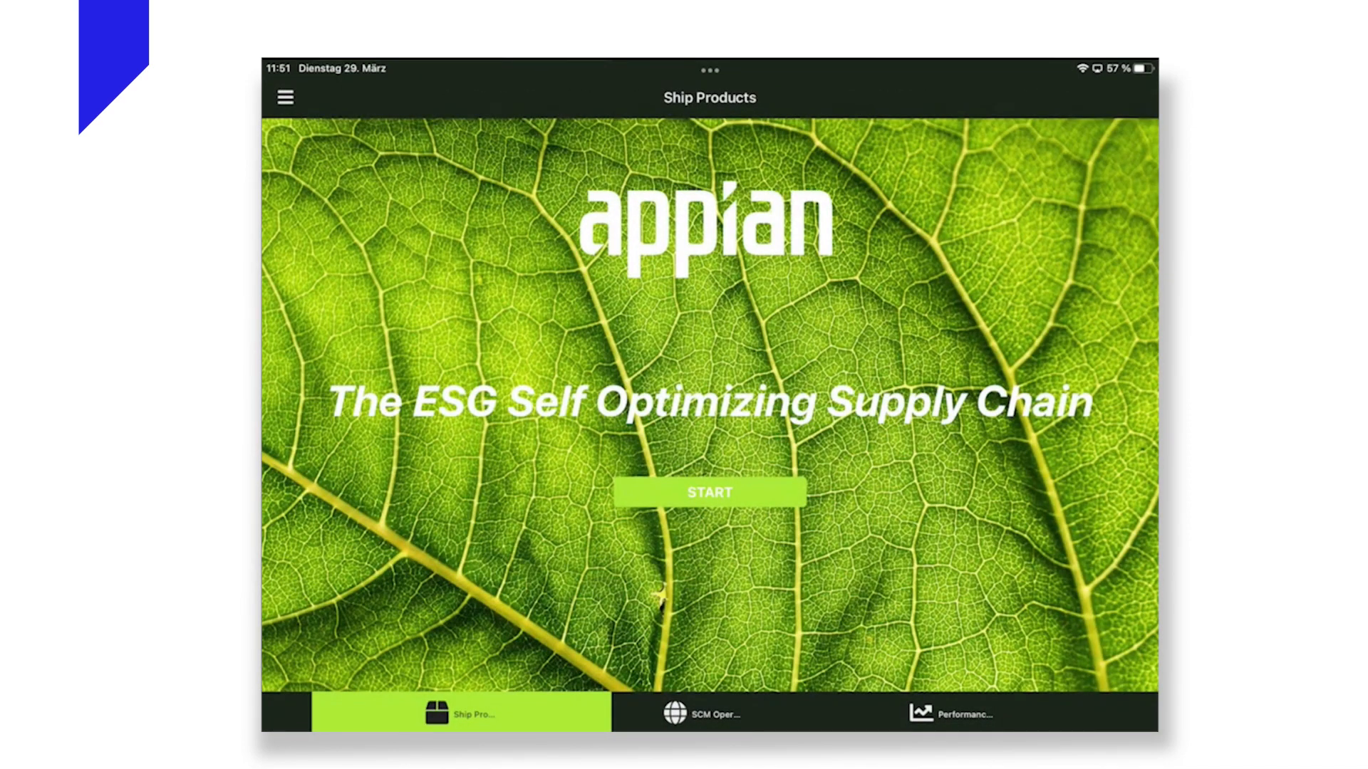
- Go to SCM Operations and bring up Planner Alert Handling Form #95 for the Weyermann malt constraint
click(708, 713)
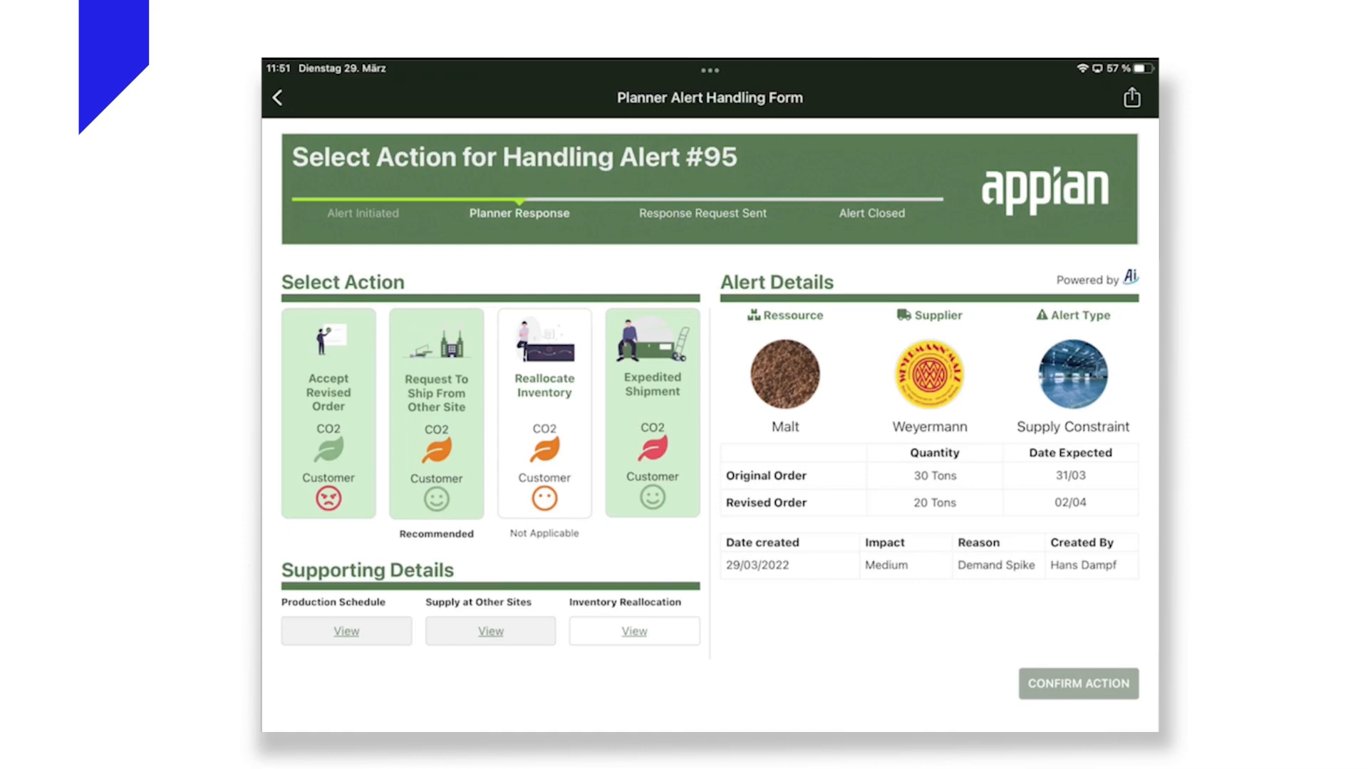
- Resolve alert #95 with Request To Ship From Other Site and confirm the action
click(345, 630)
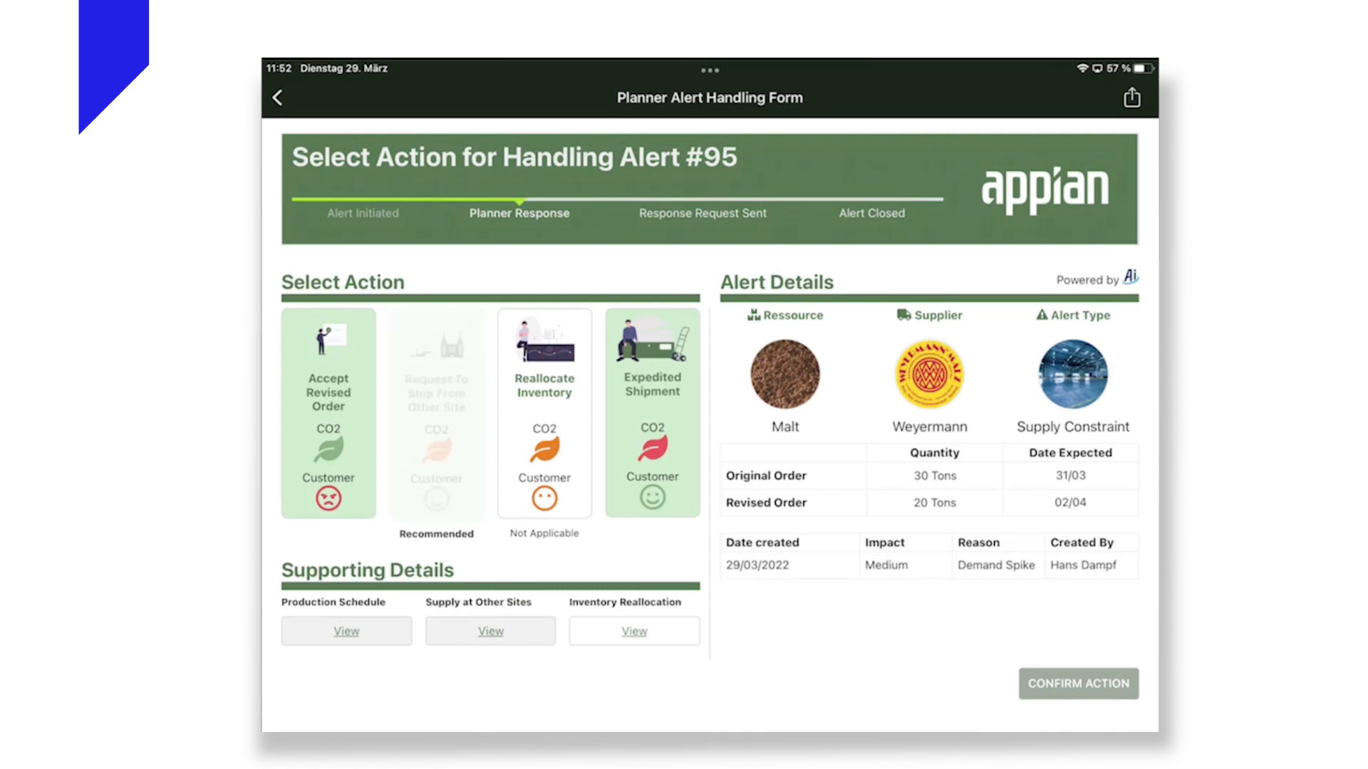
click(435, 412)
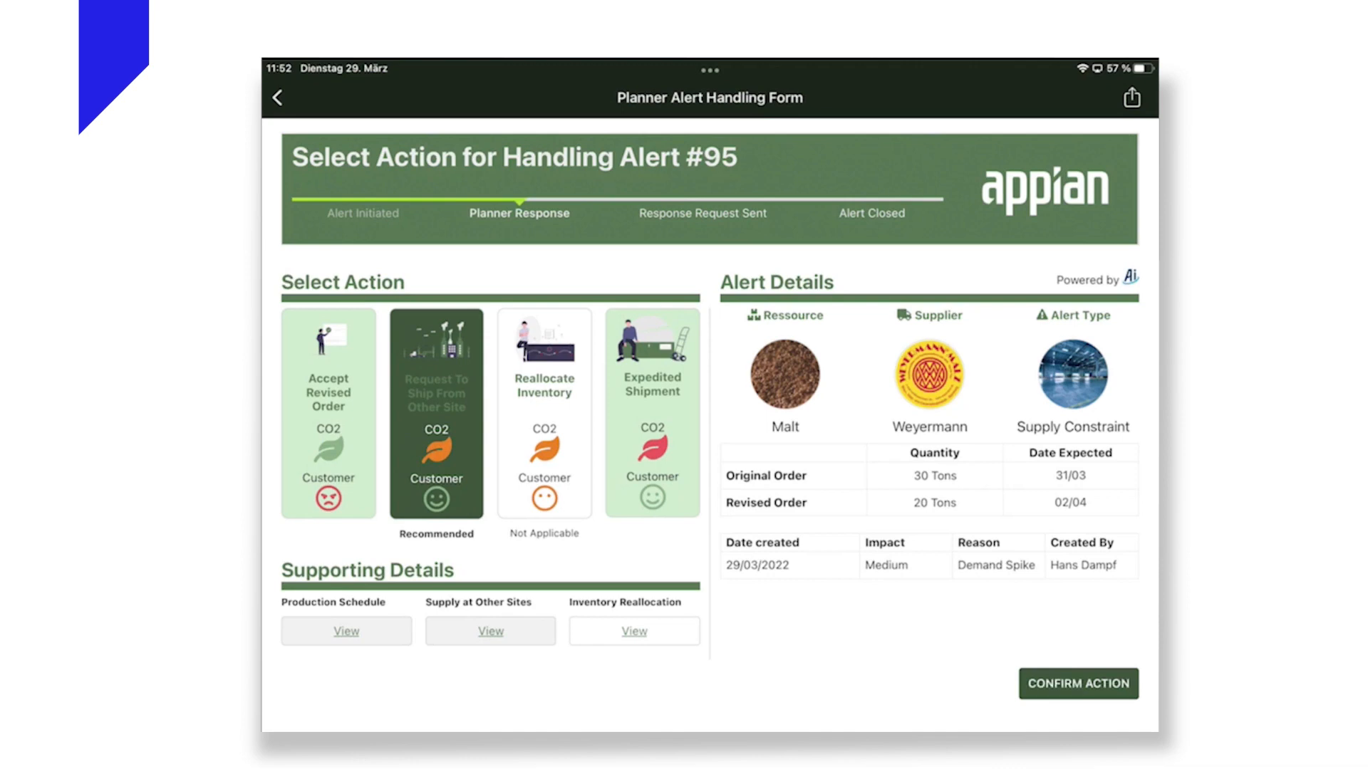
click(436, 410)
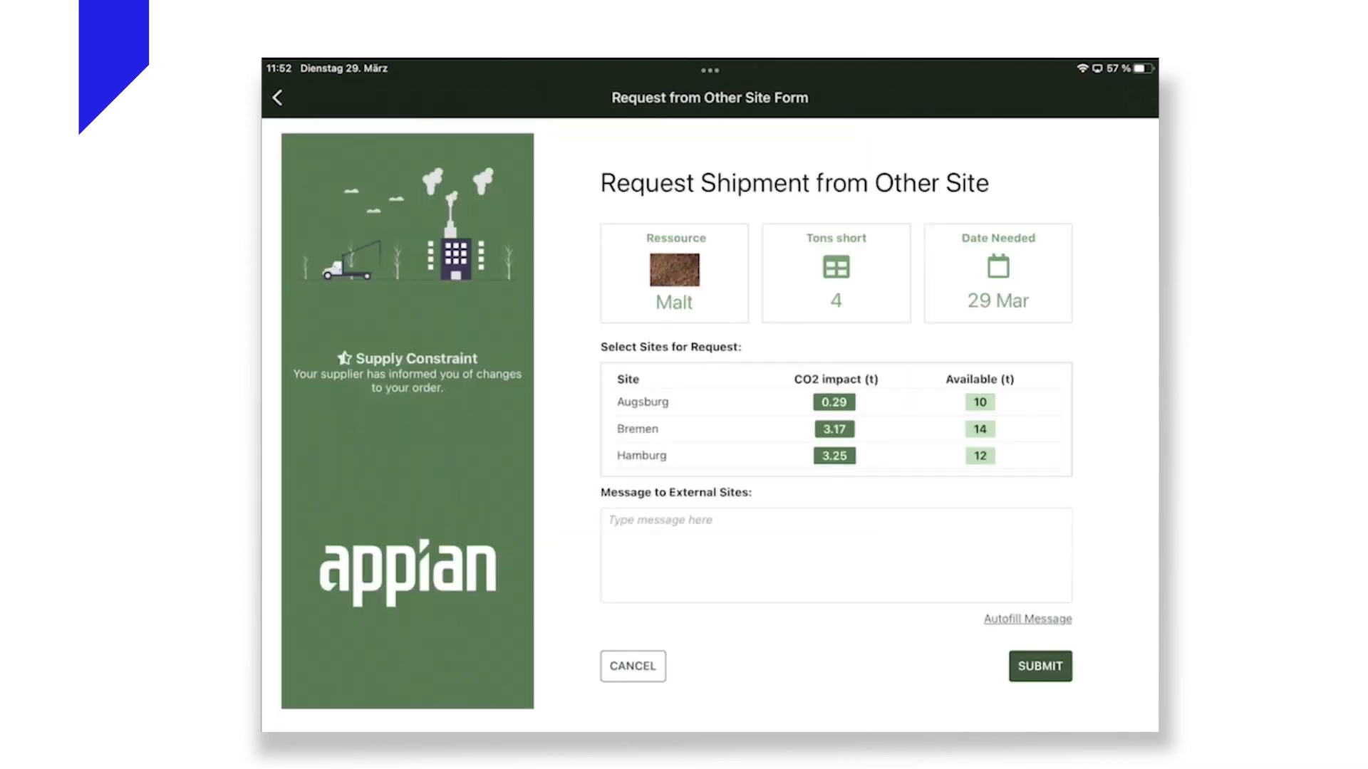
- Submit a request to Augsburg for the 4 missing tons of malt with an autofilled message
click(641, 402)
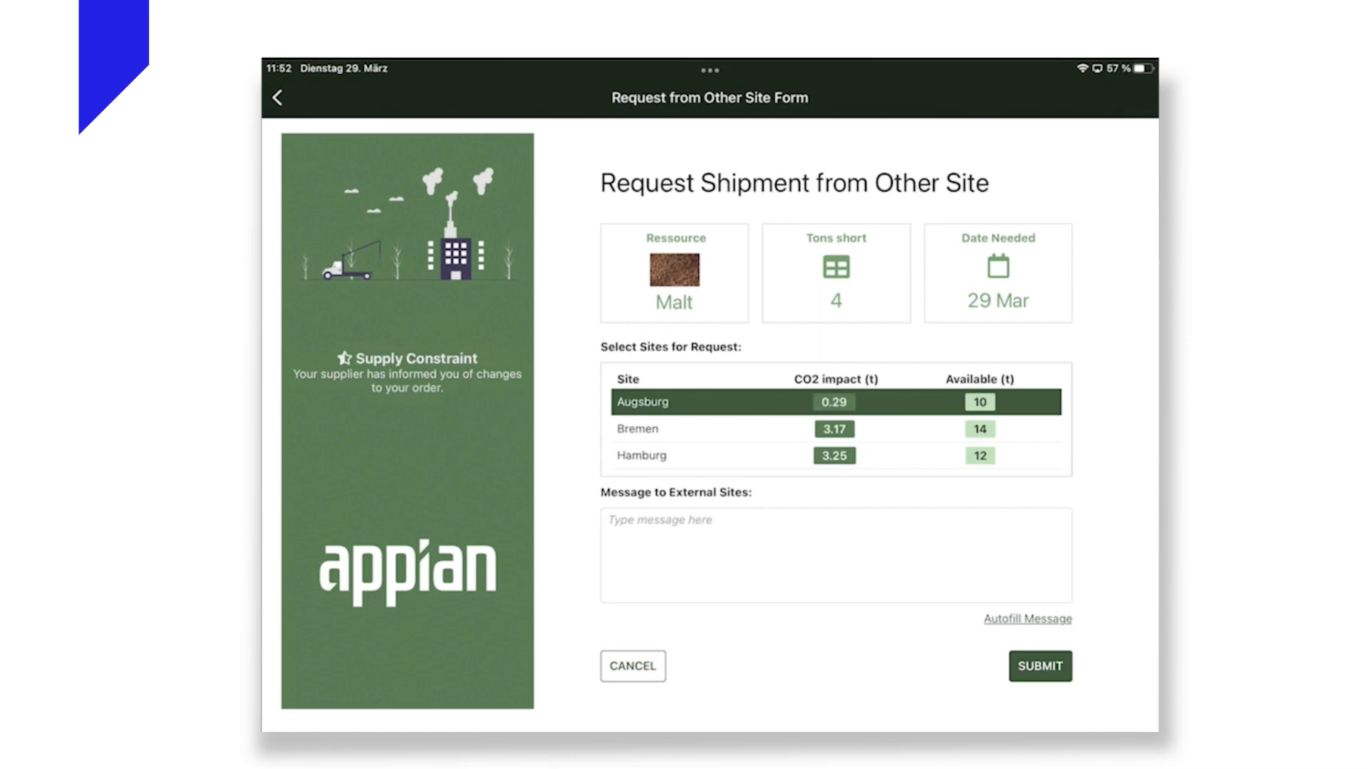
click(1028, 619)
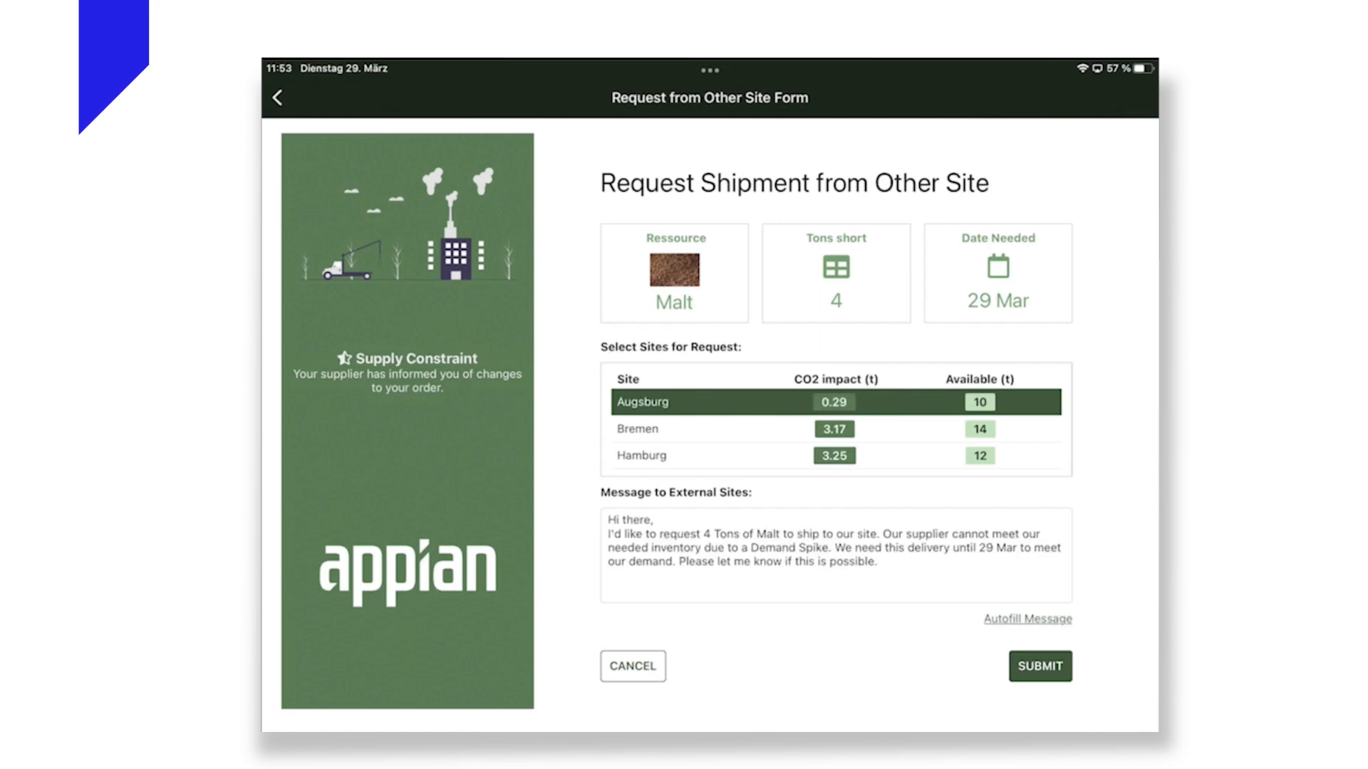
click(1038, 666)
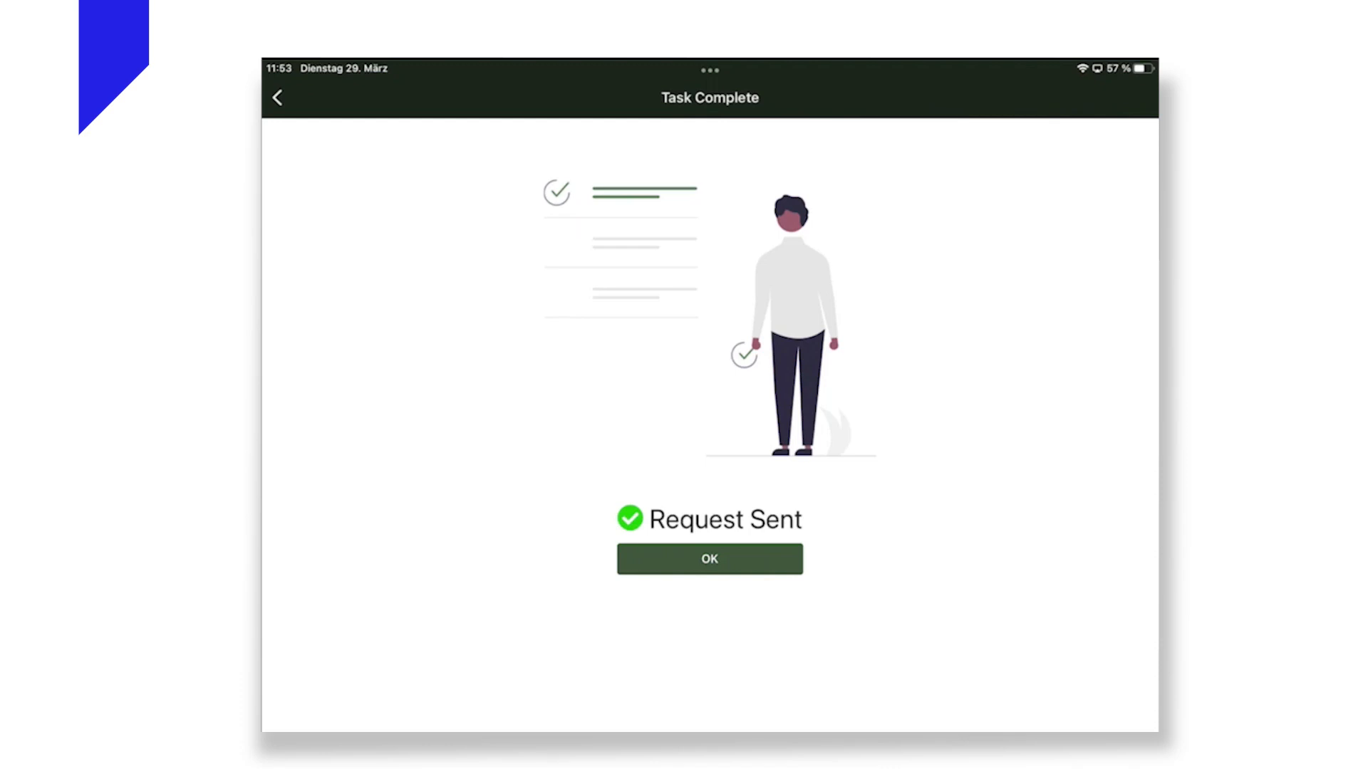
- Acknowledge the Request Sent confirmation and follow the SCM Operations link to the LANA training sign-in
click(710, 559)
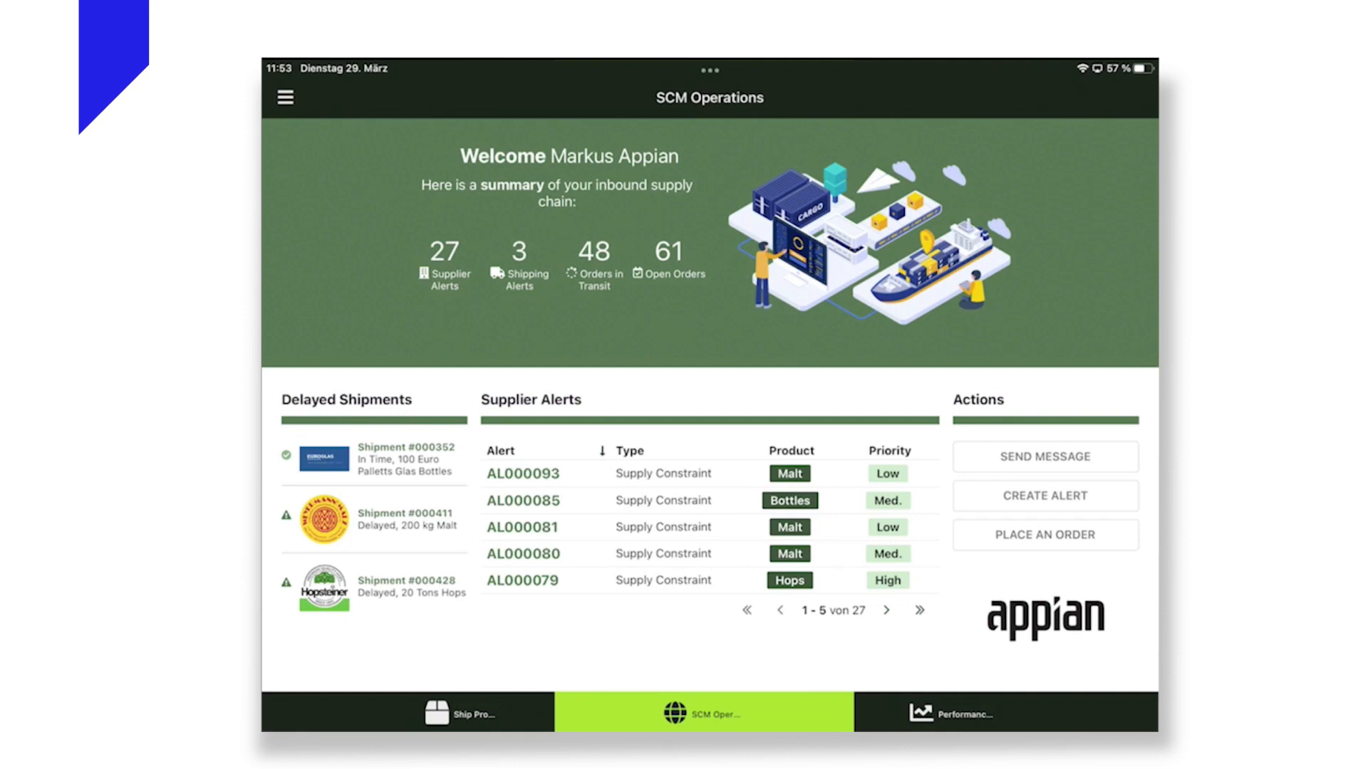
click(951, 712)
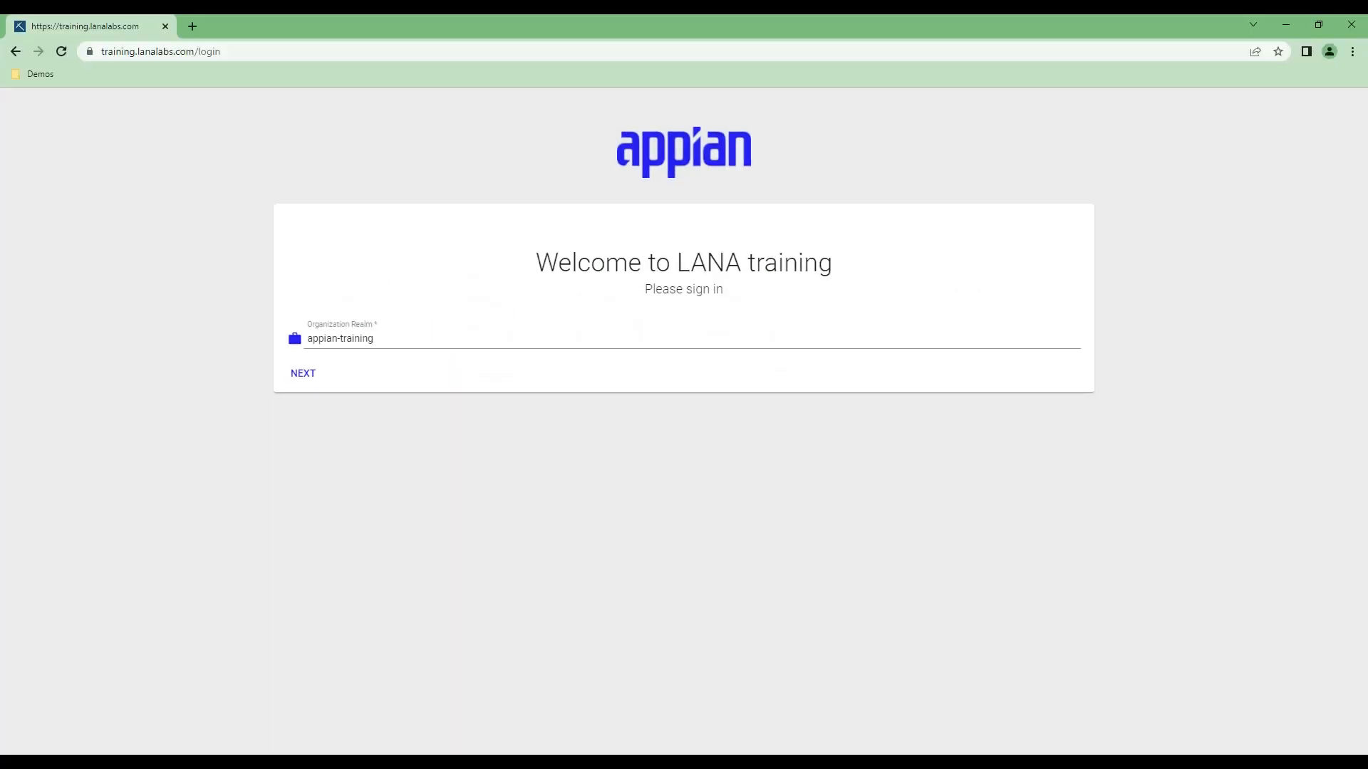
- Sign in to the appian-training realm and load the Beer Brewery Supply Chain Demand Spike ESG SC Demo log
click(303, 373)
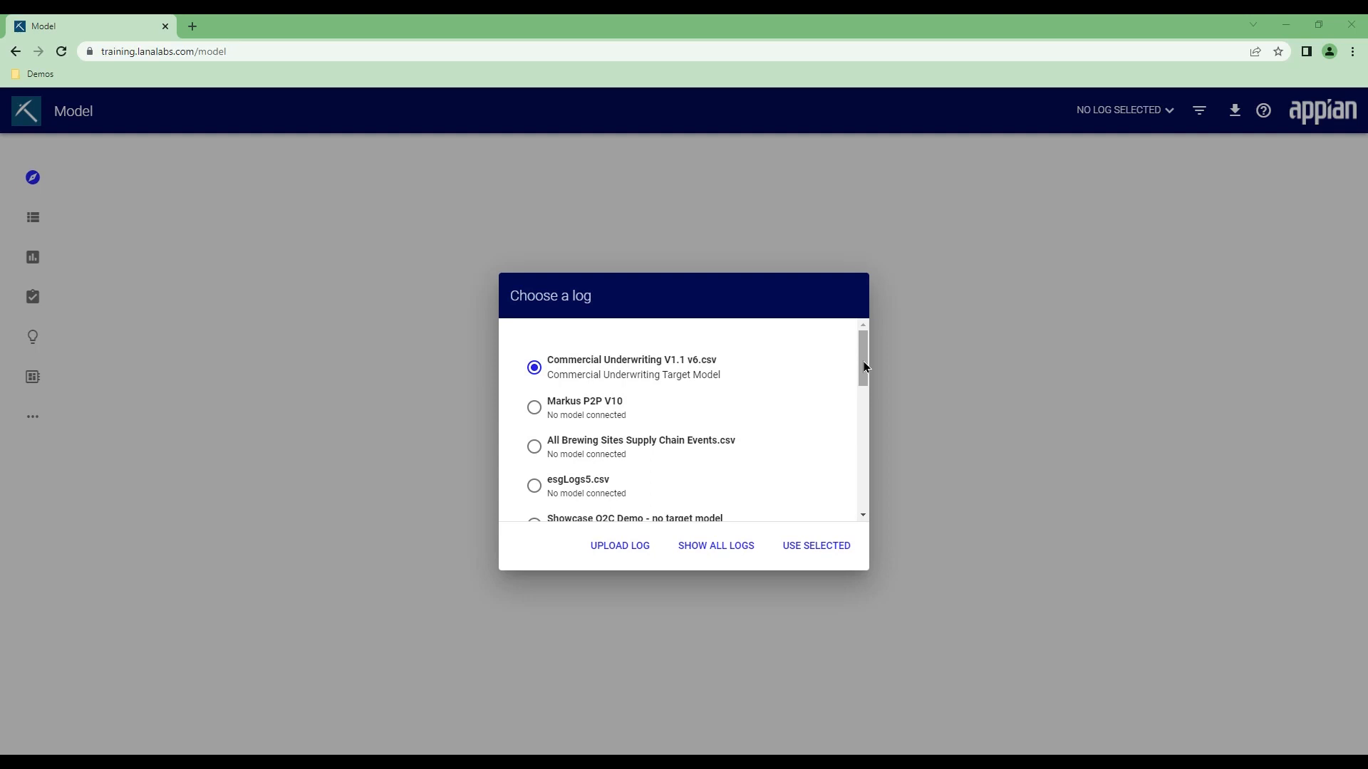
scroll(down, 3)
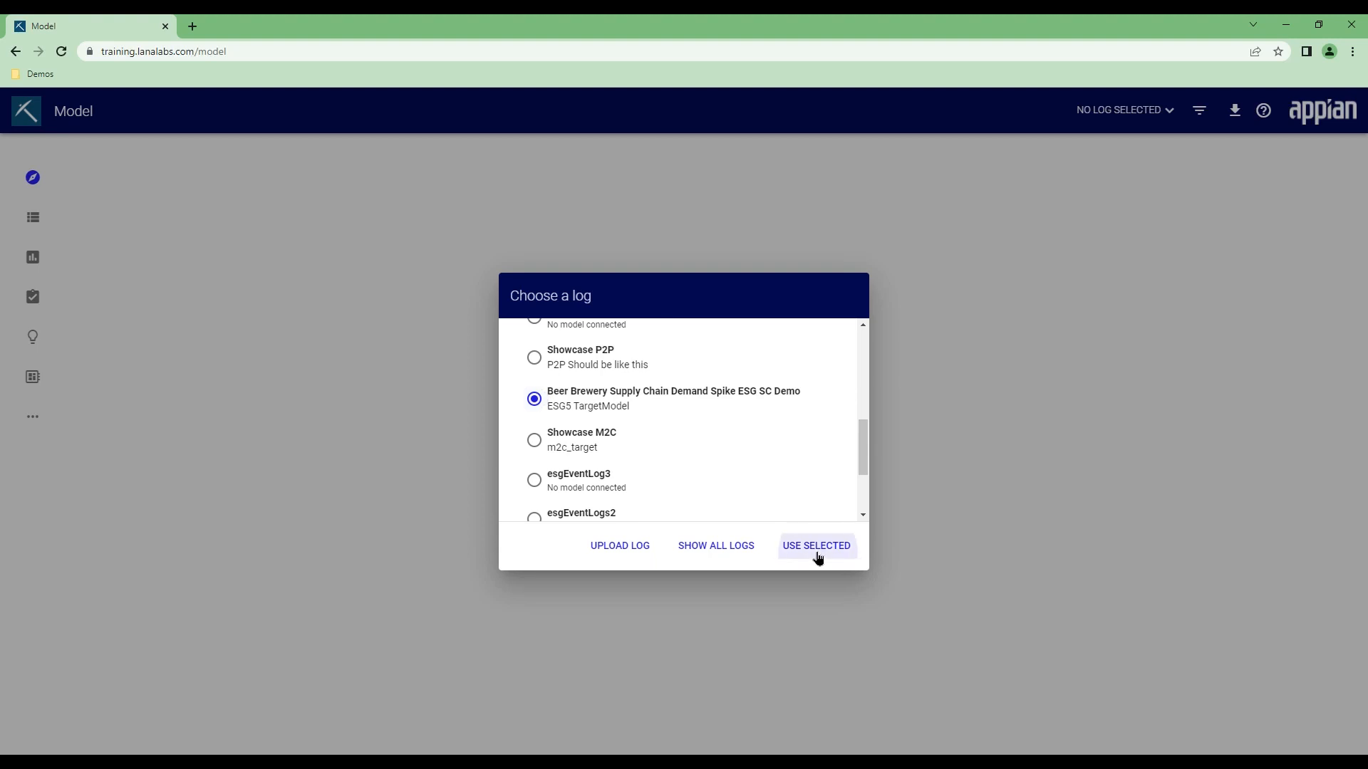
click(815, 545)
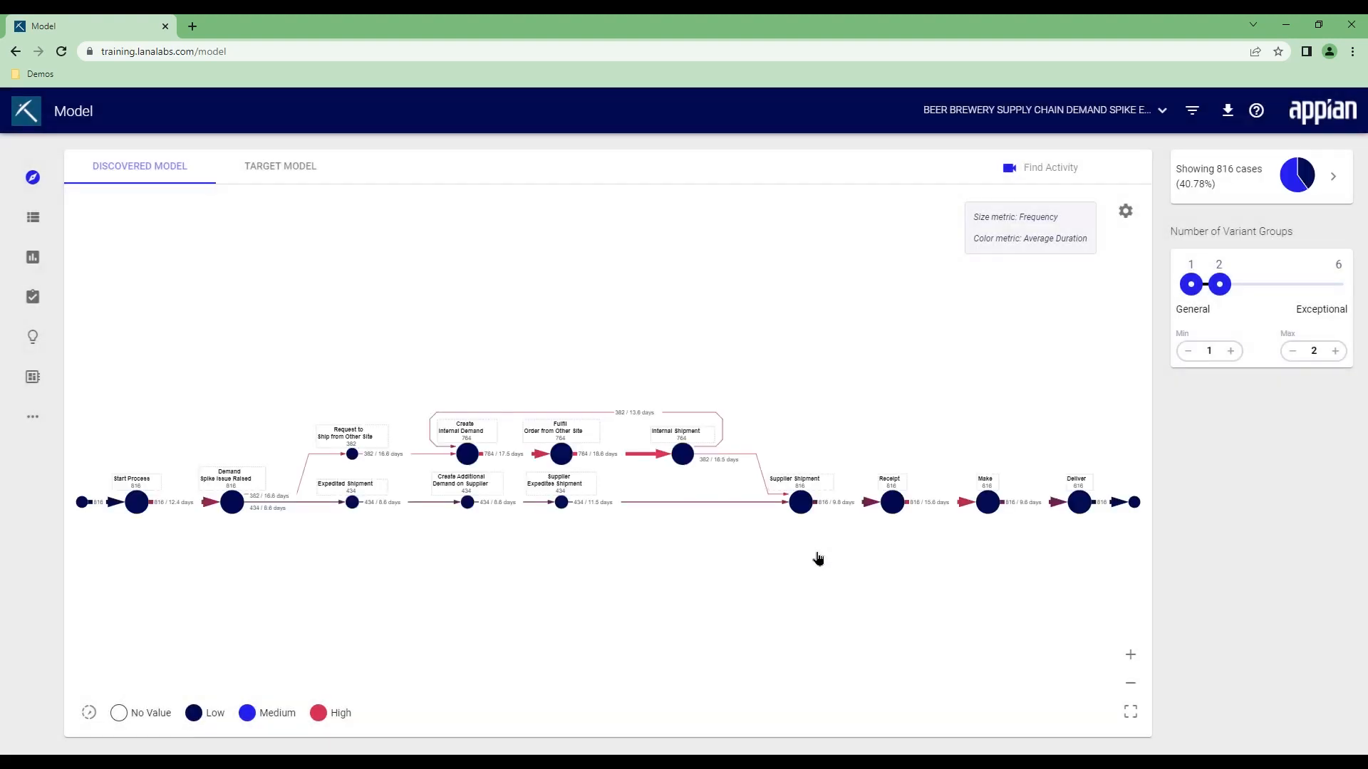
mouse_move(854, 560)
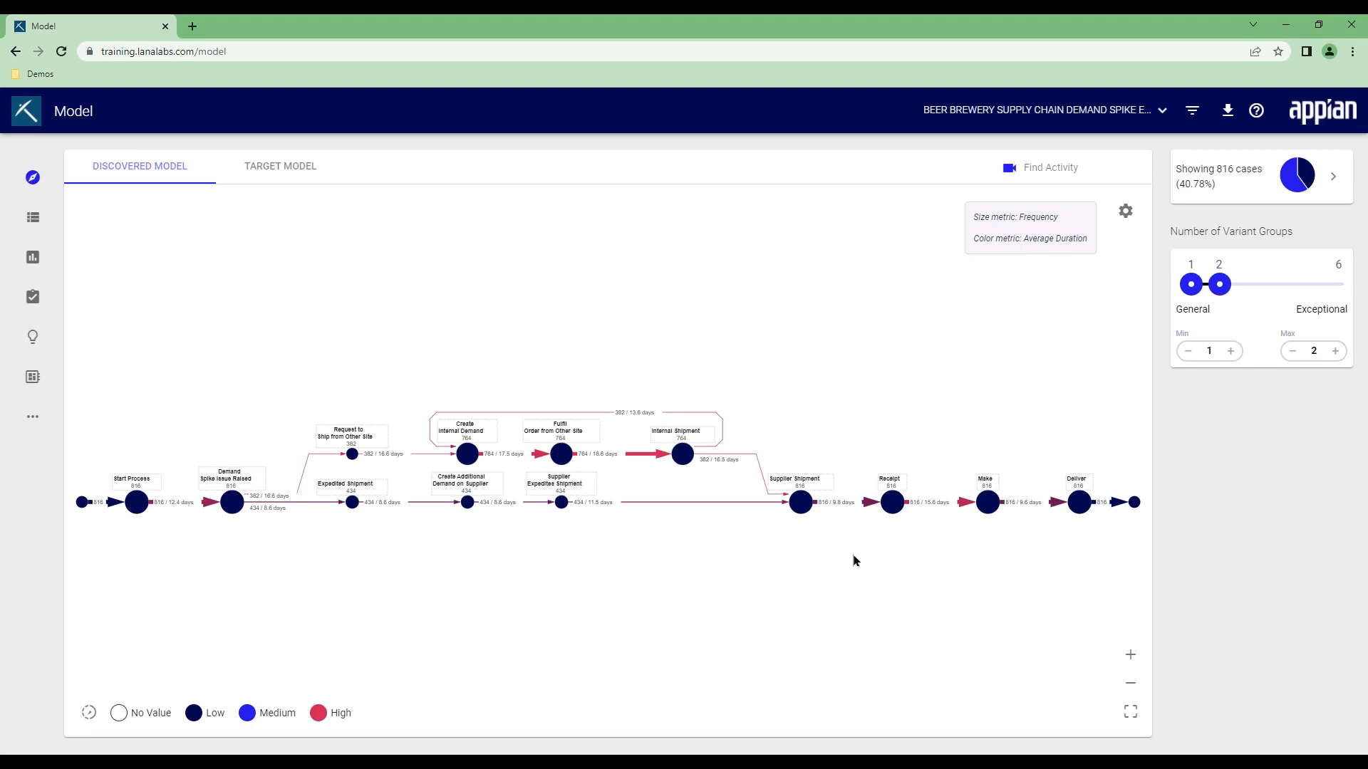
mouse_move(1219, 307)
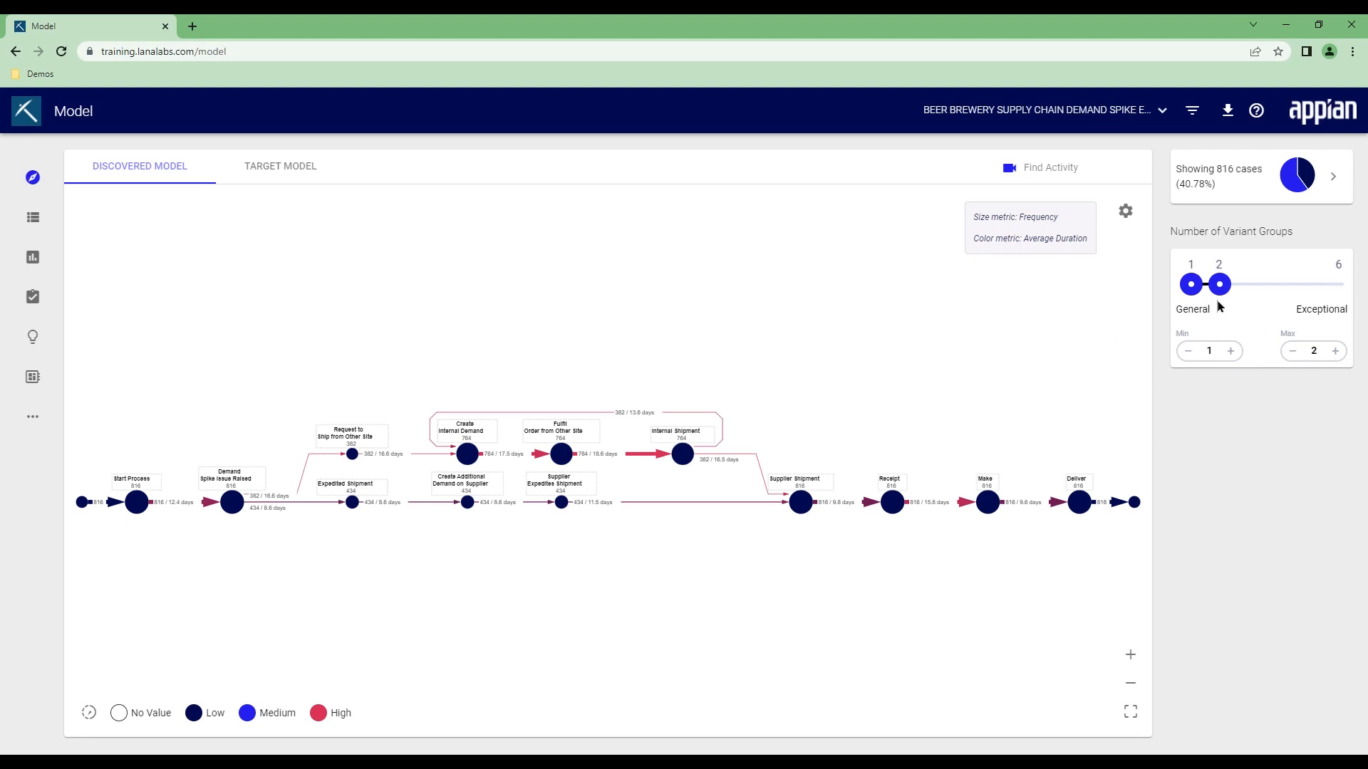
- Raise the Number of Variant Groups slider from 2 to 6 to cover all 2001 cases
drag(1220, 283, 1332, 284)
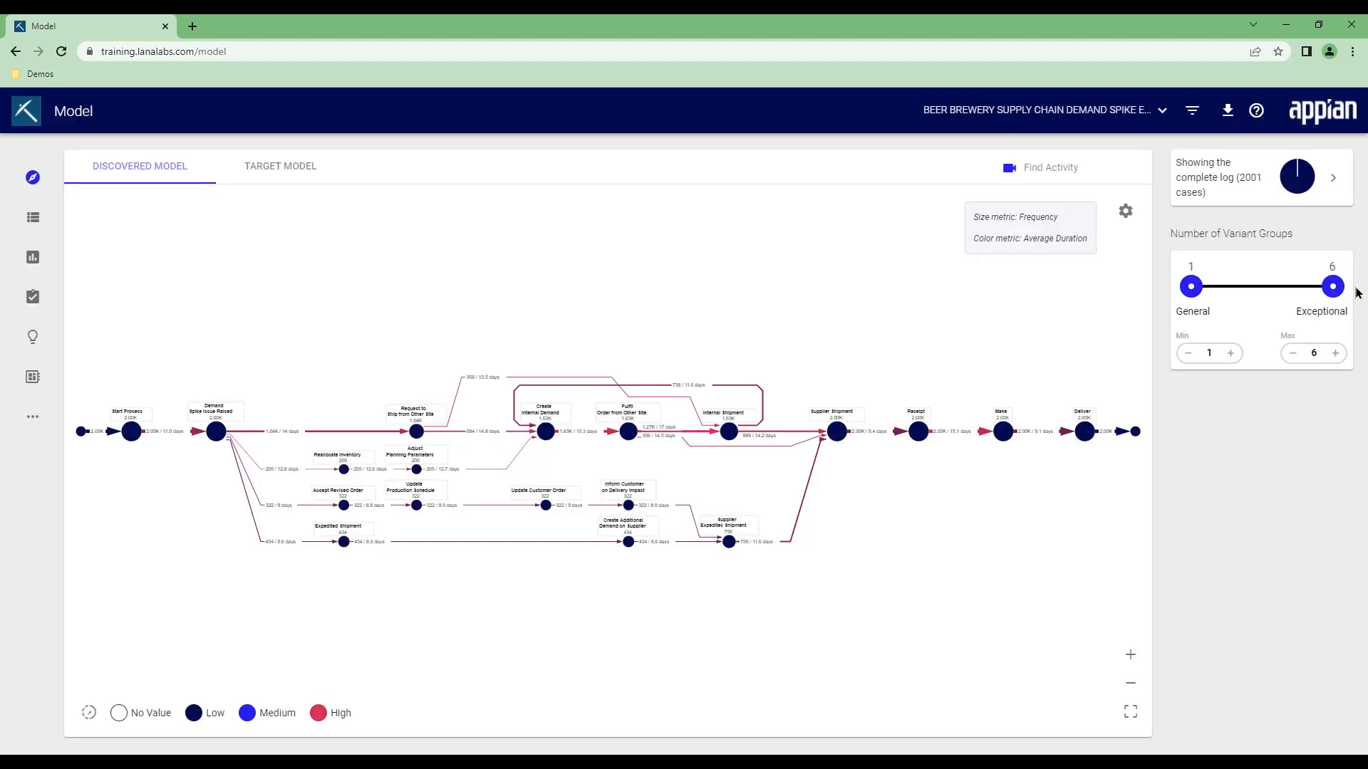
mouse_move(1145, 555)
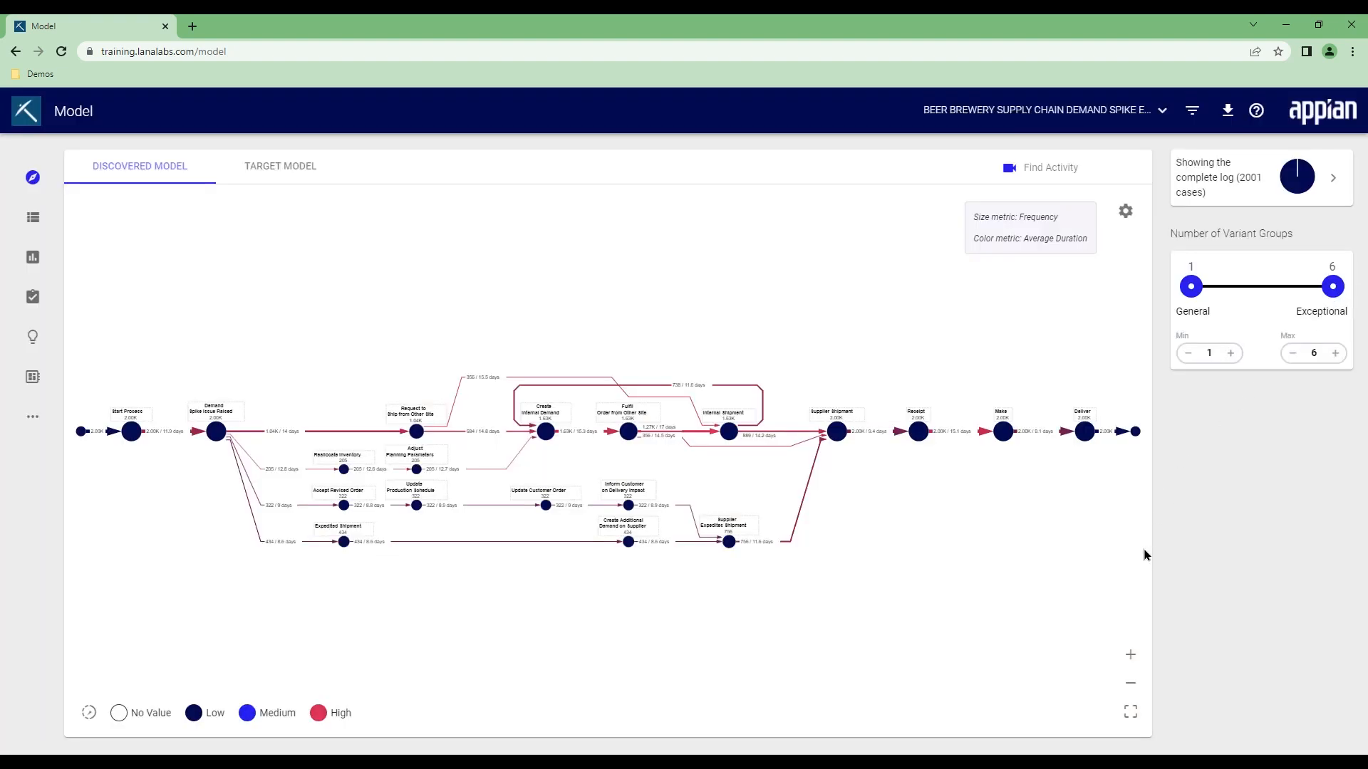
mouse_move(1125, 210)
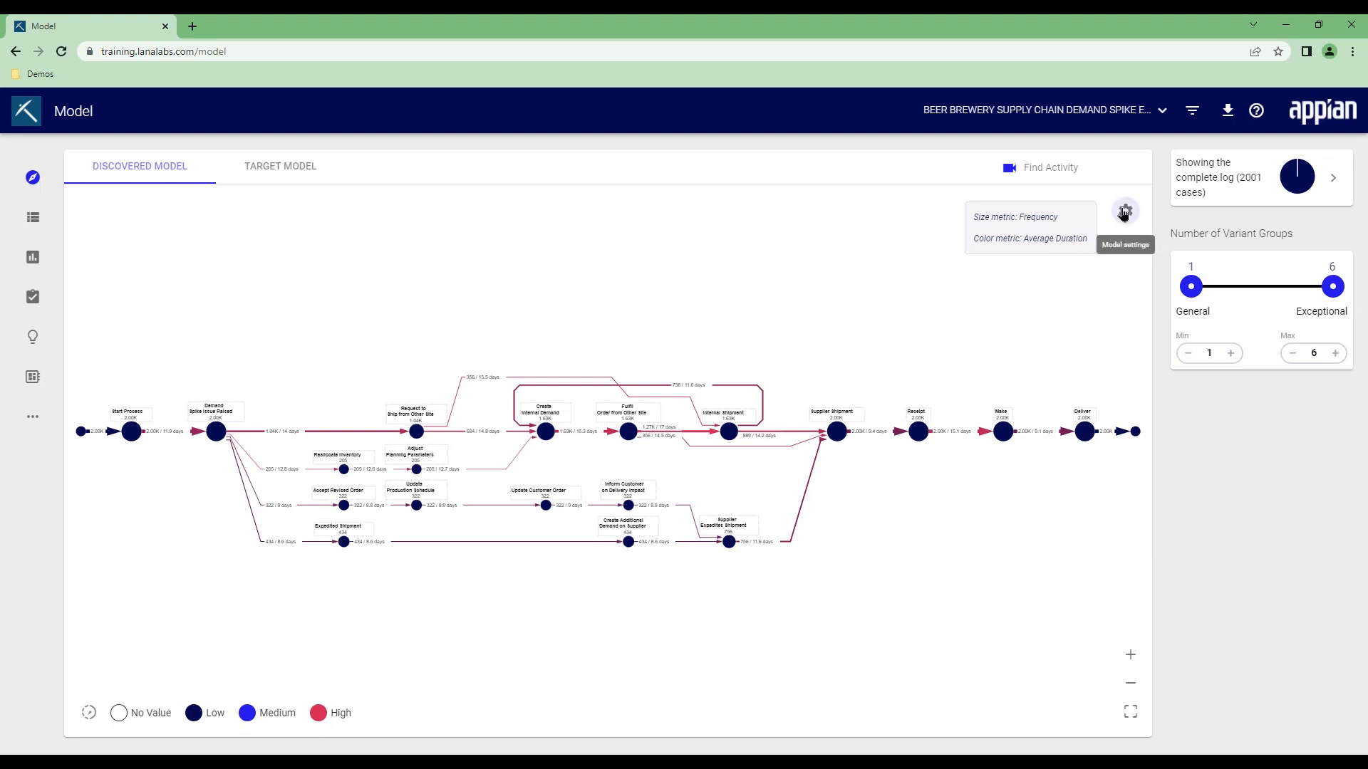
- In Model settings, set the size metric to Carbon aggregated as Total
click(1125, 211)
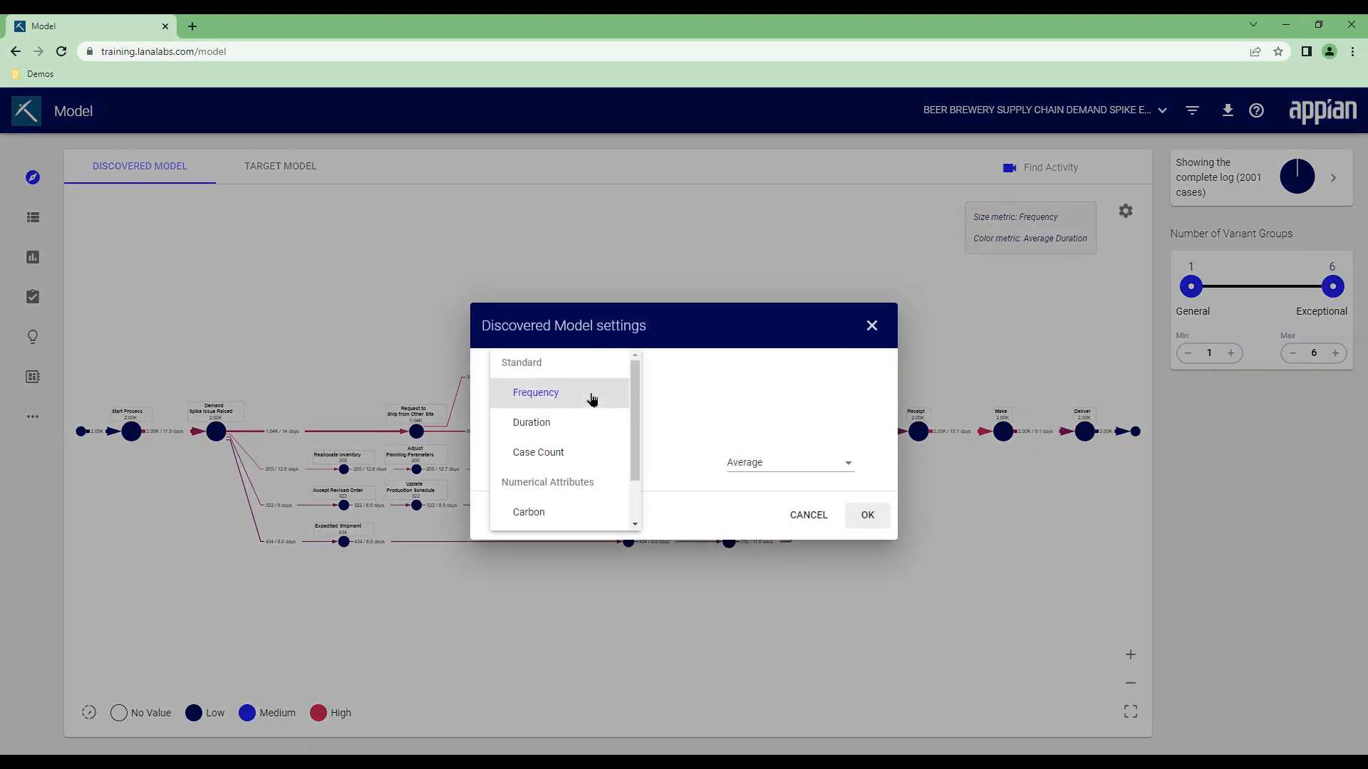
click(528, 512)
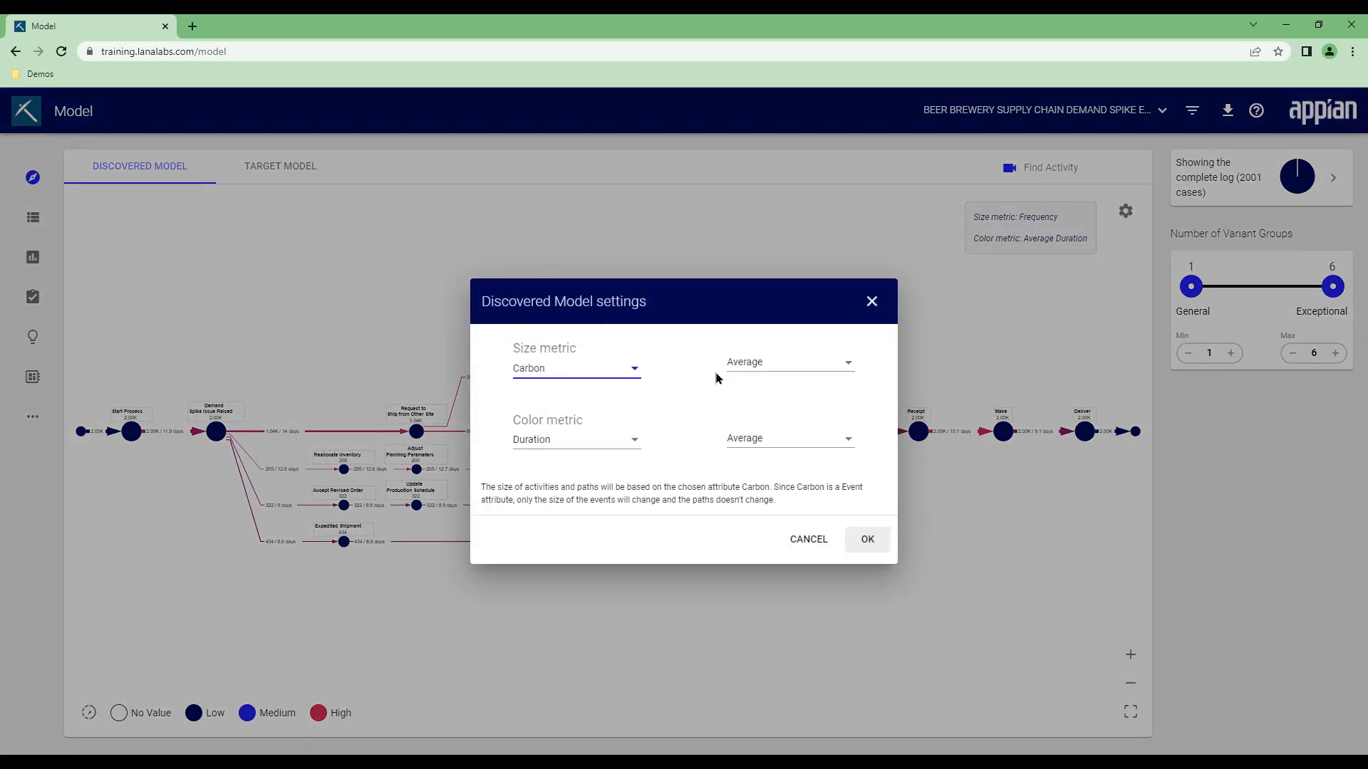
click(786, 362)
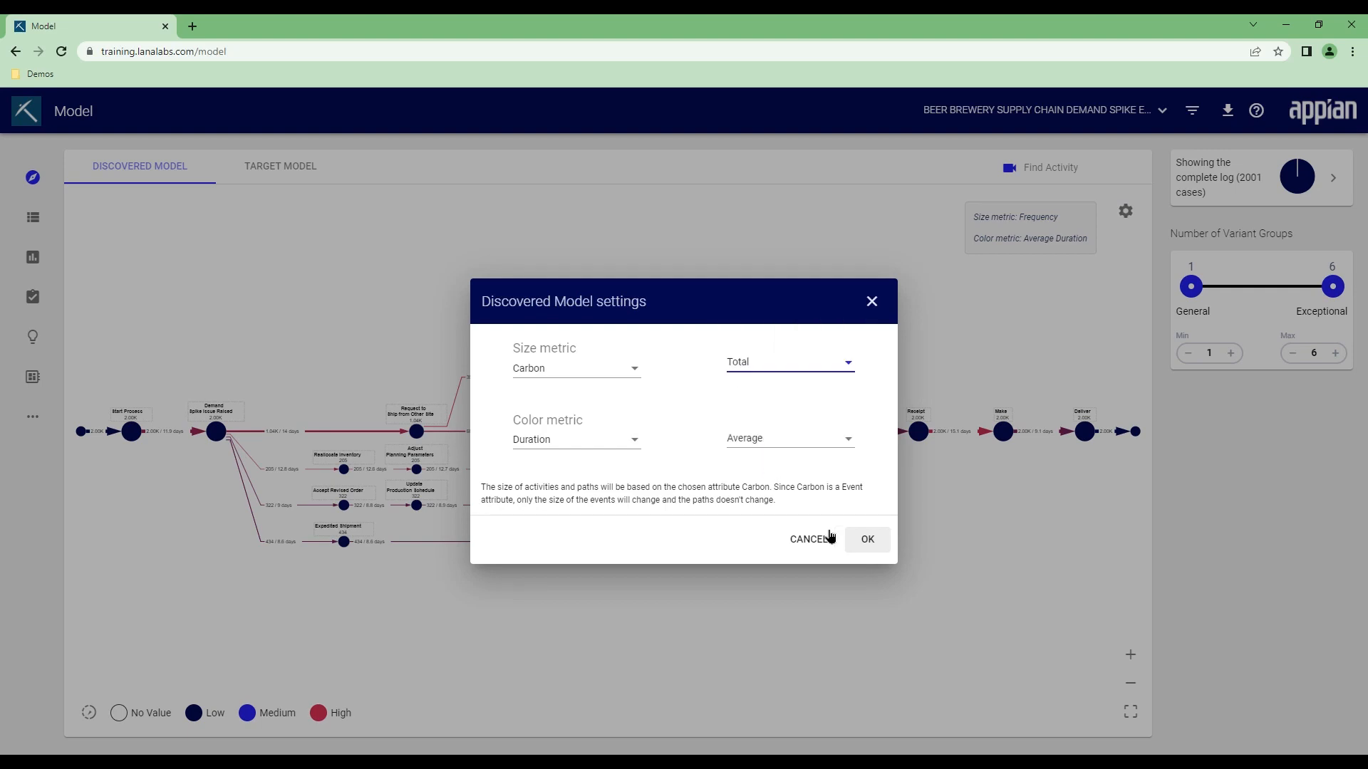
click(866, 539)
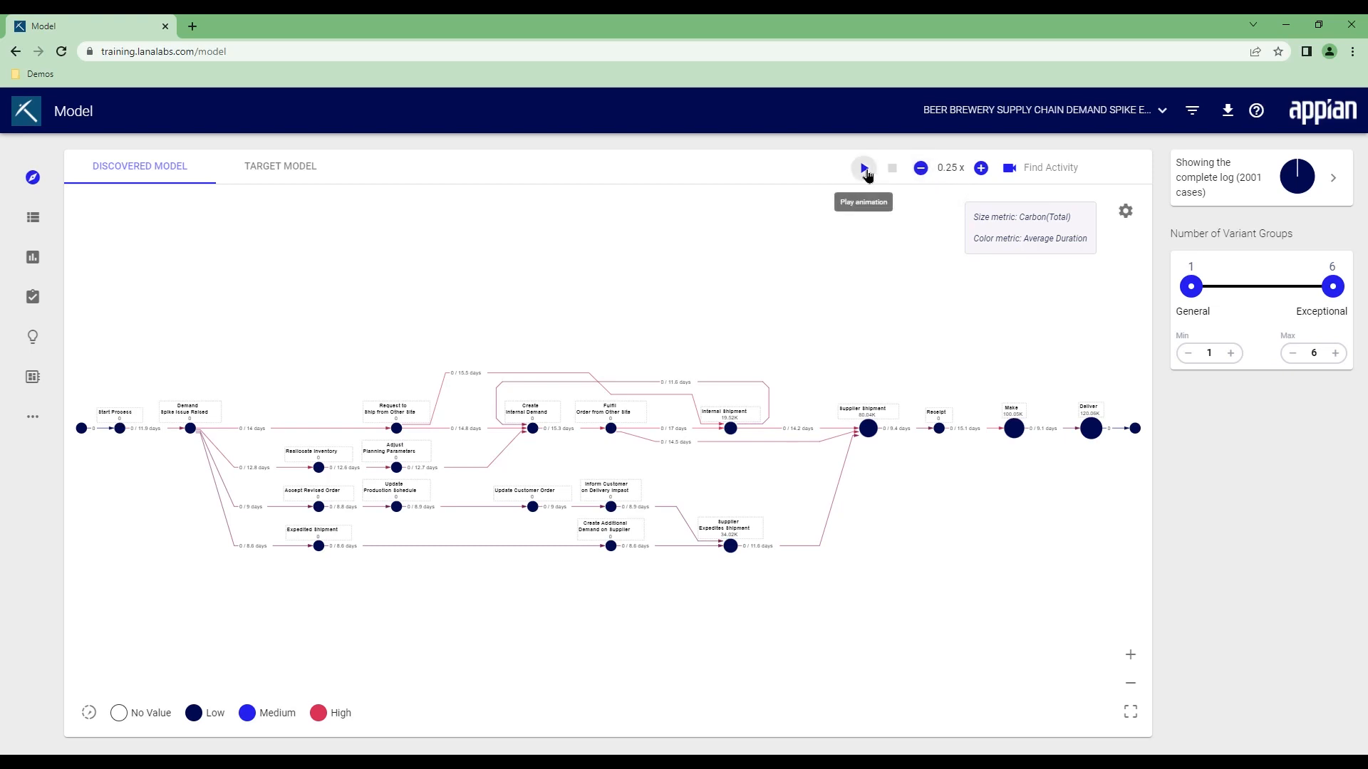
- Play and then stop the case-flow animation on the carbon-sized model
click(863, 167)
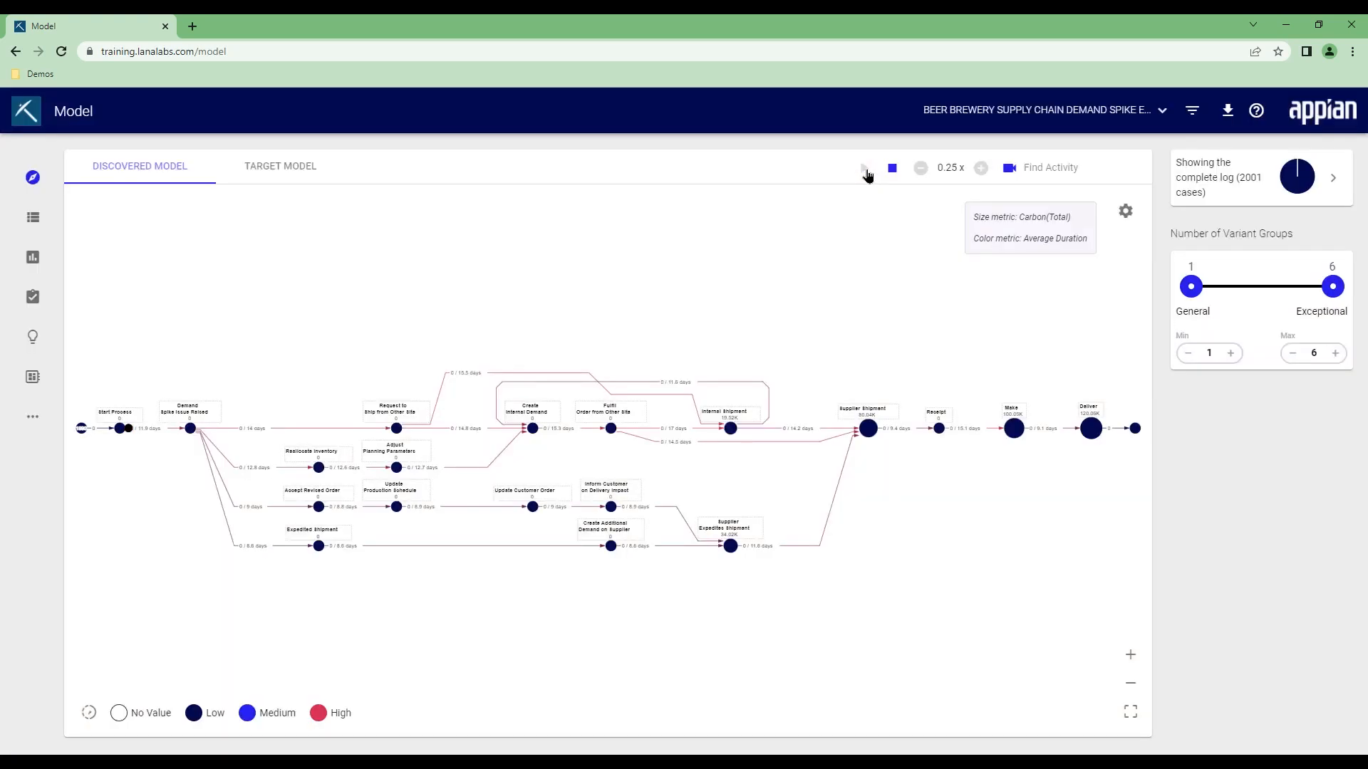
click(863, 167)
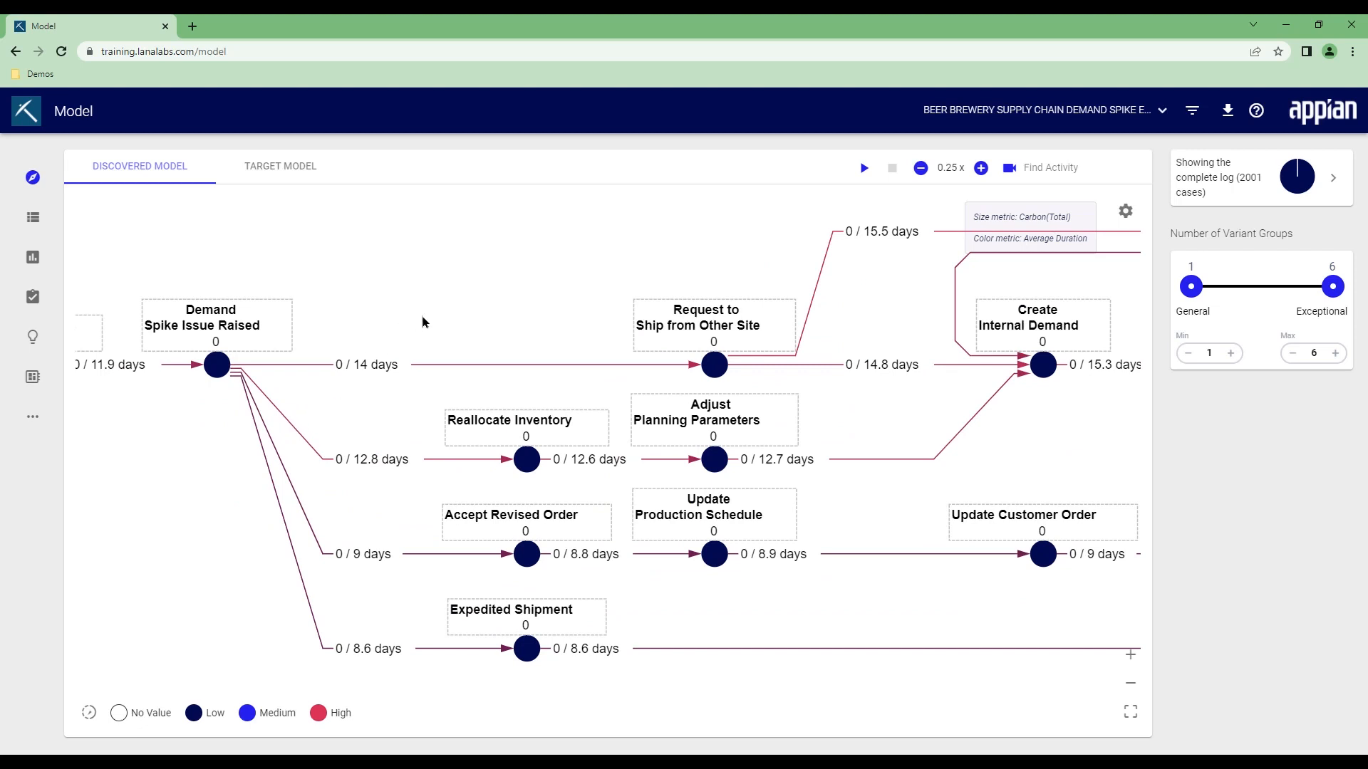
mouse_move(530, 299)
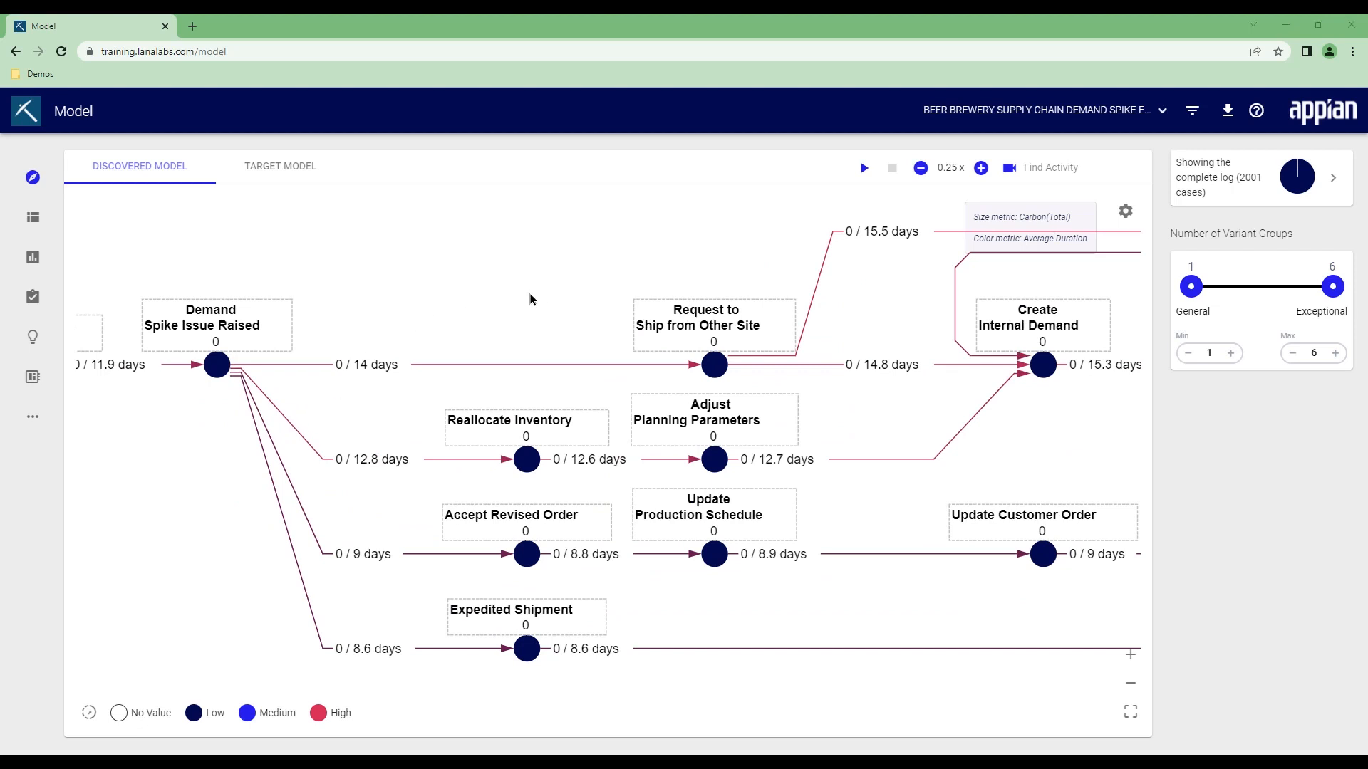
mouse_move(758, 249)
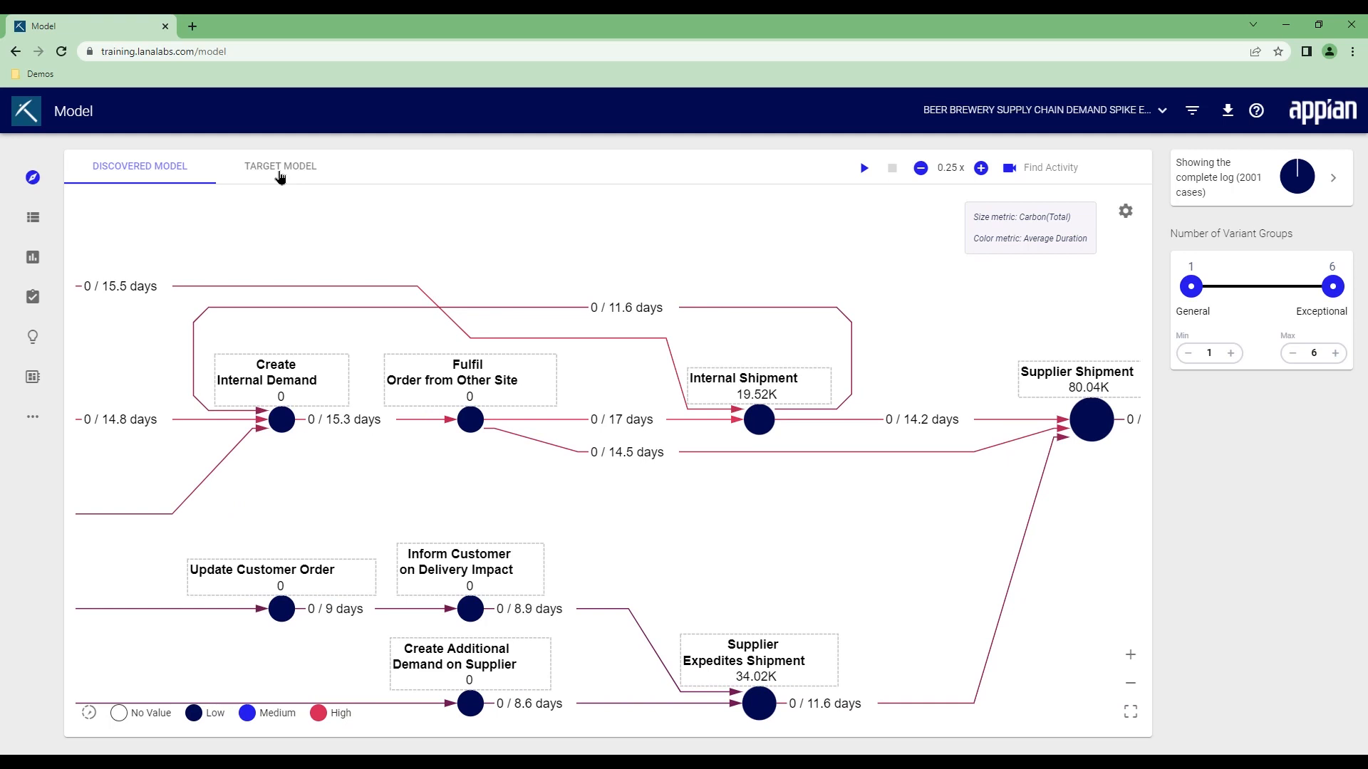
- View the target model and check Internal Shipment's deviations: 382 additional work, 356 order switches
click(280, 166)
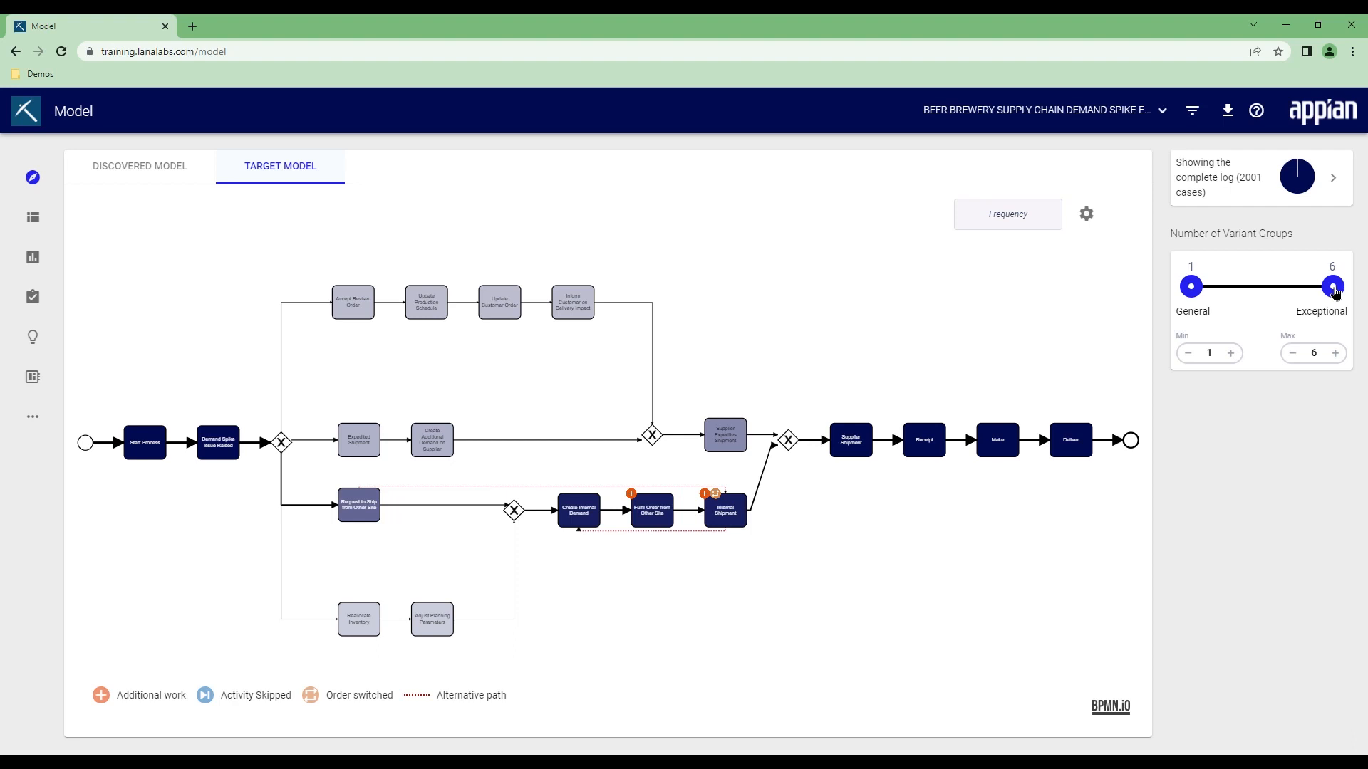
mouse_move(683, 581)
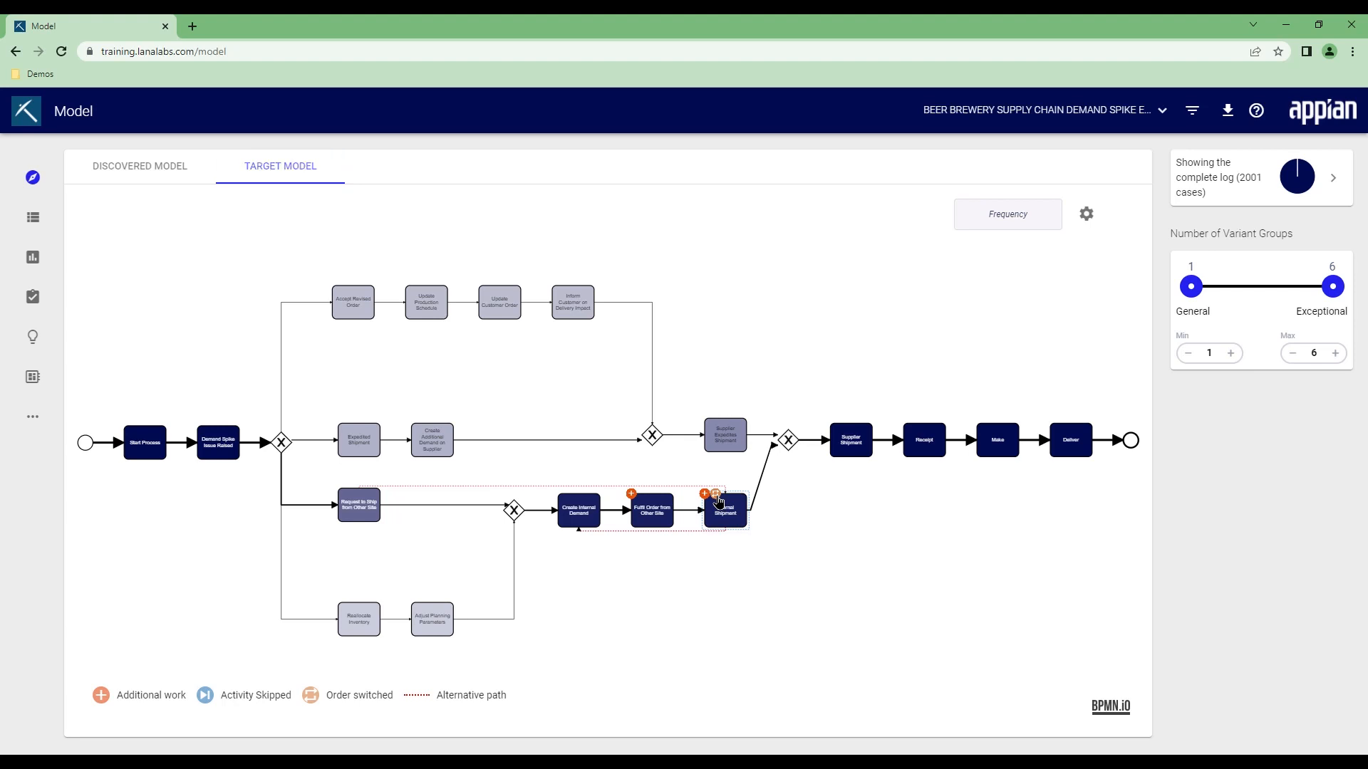
click(725, 507)
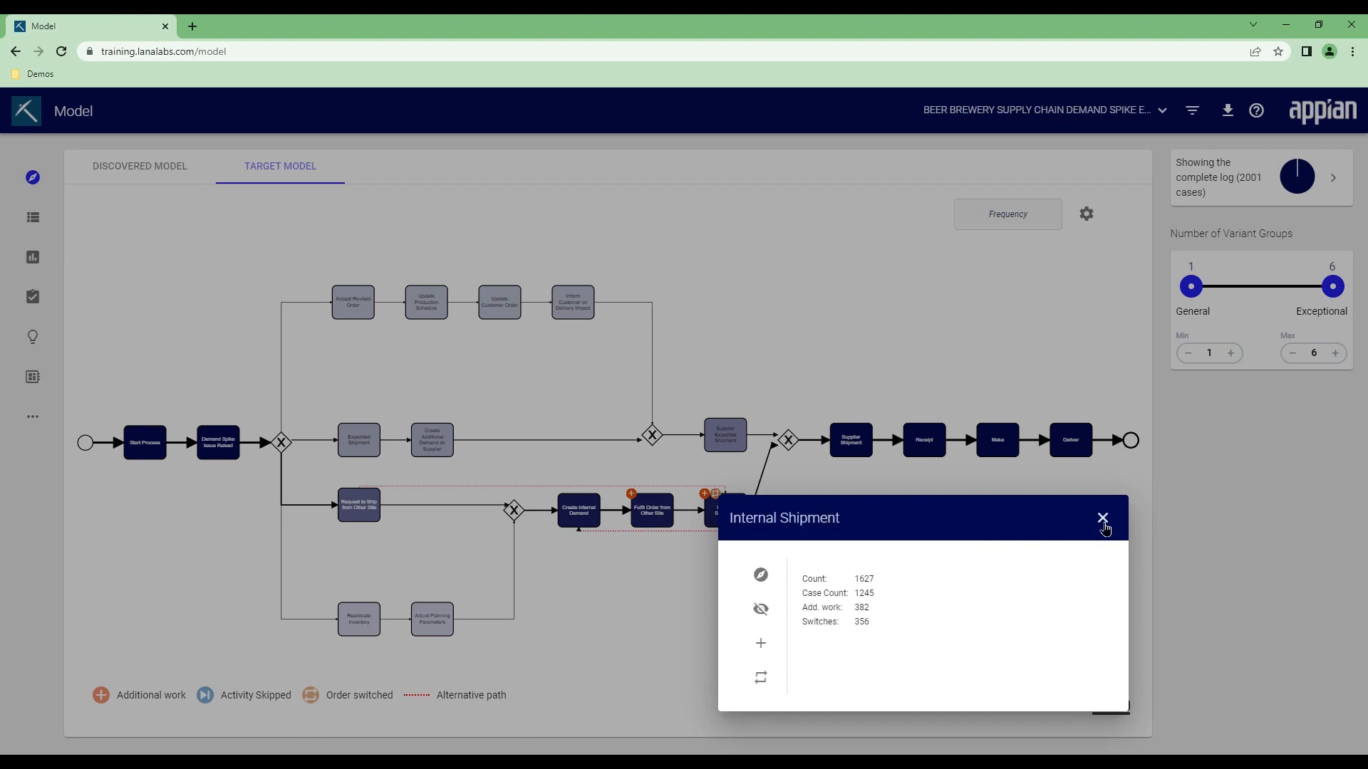
click(1102, 518)
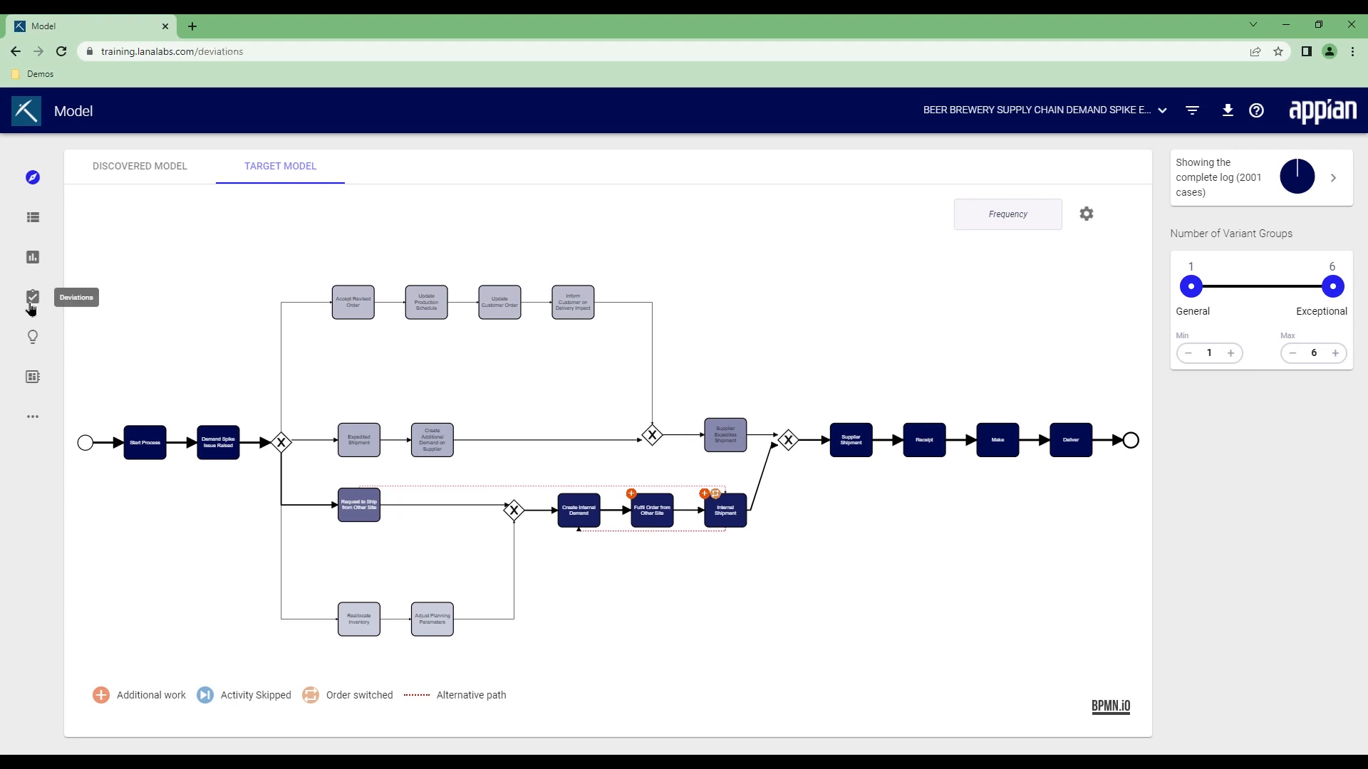
- Run a root cause analysis on the Order switched / Internal Shipment deviation (356 affected cases)
click(33, 298)
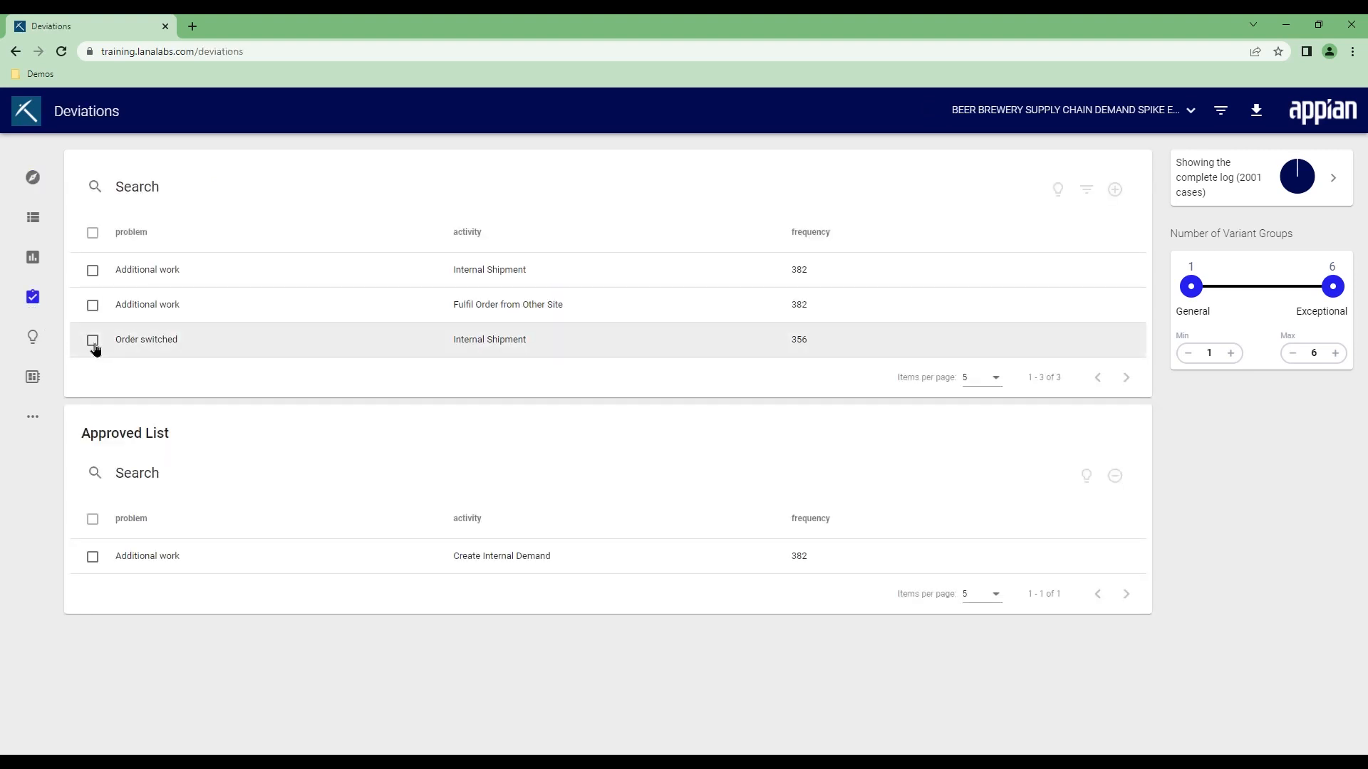
click(92, 340)
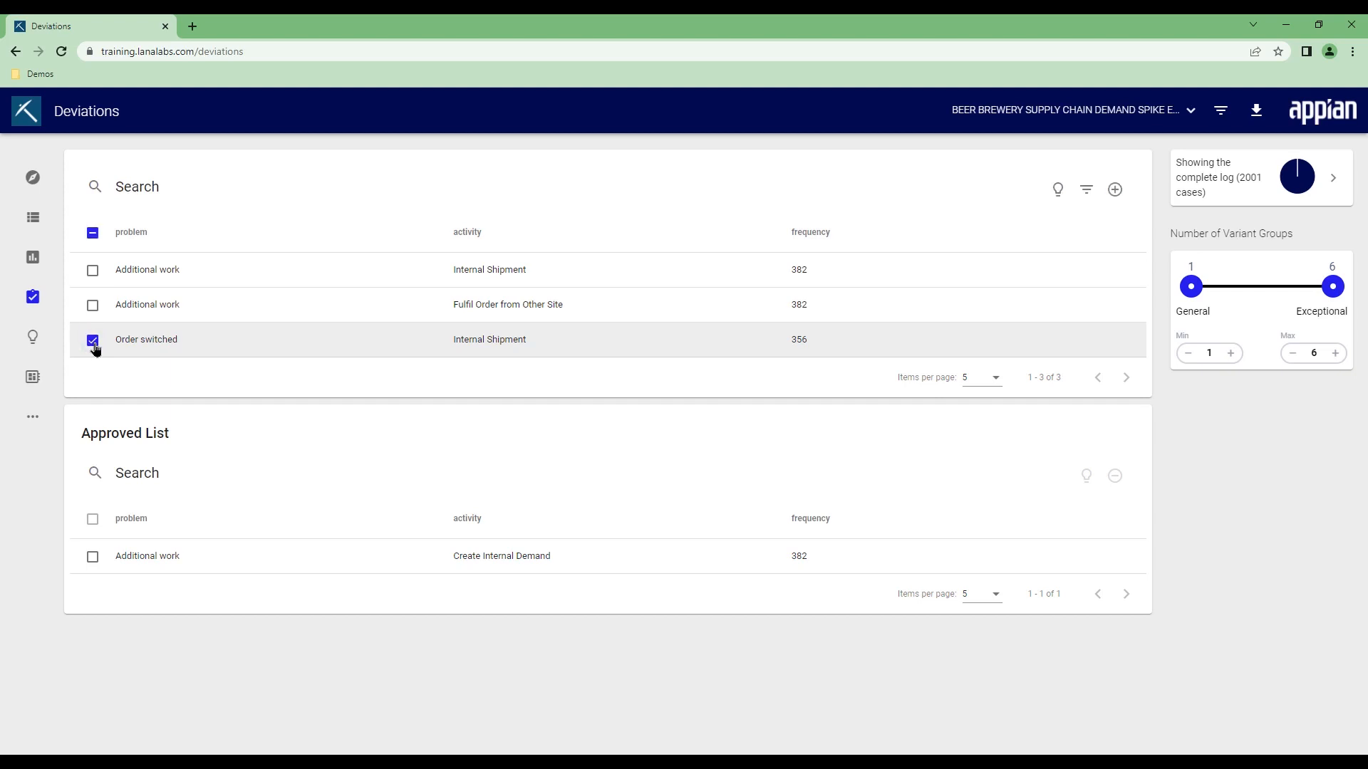
mouse_move(1057, 190)
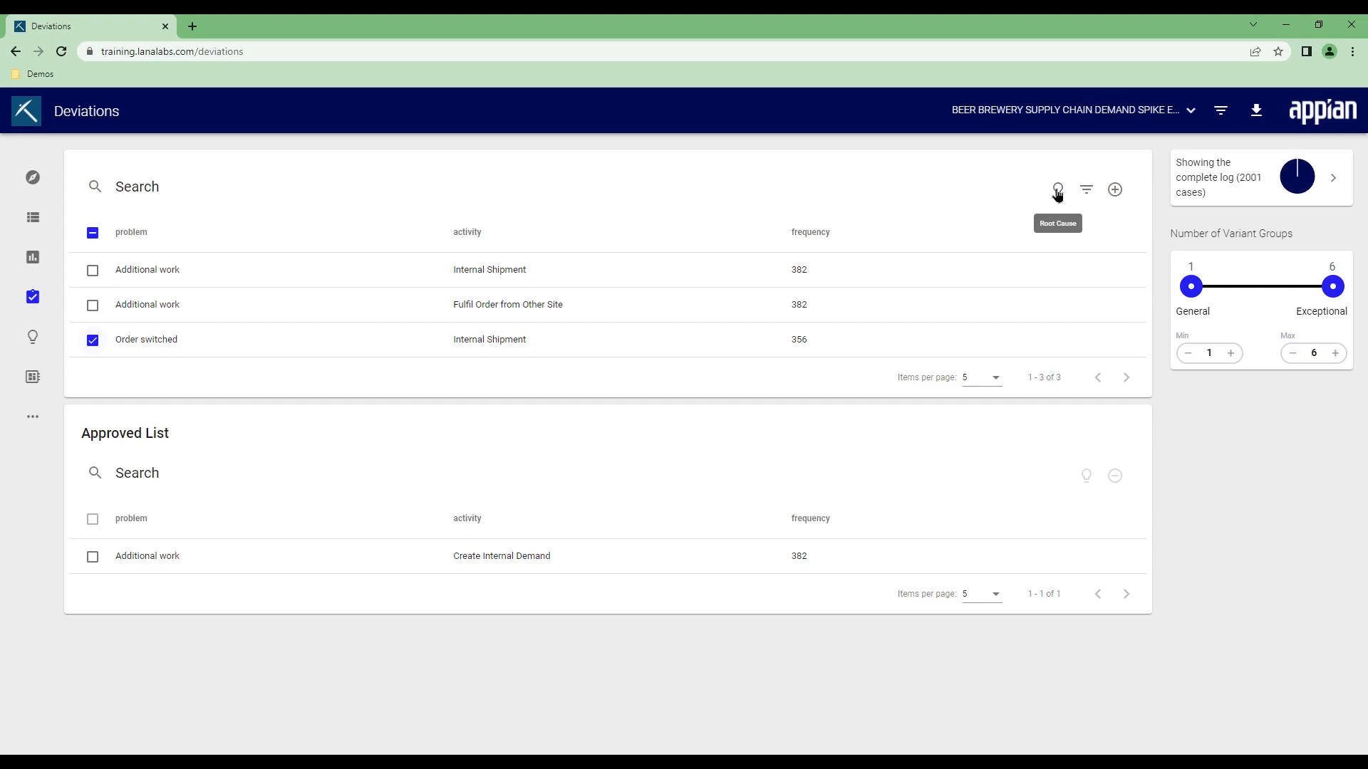
click(1056, 191)
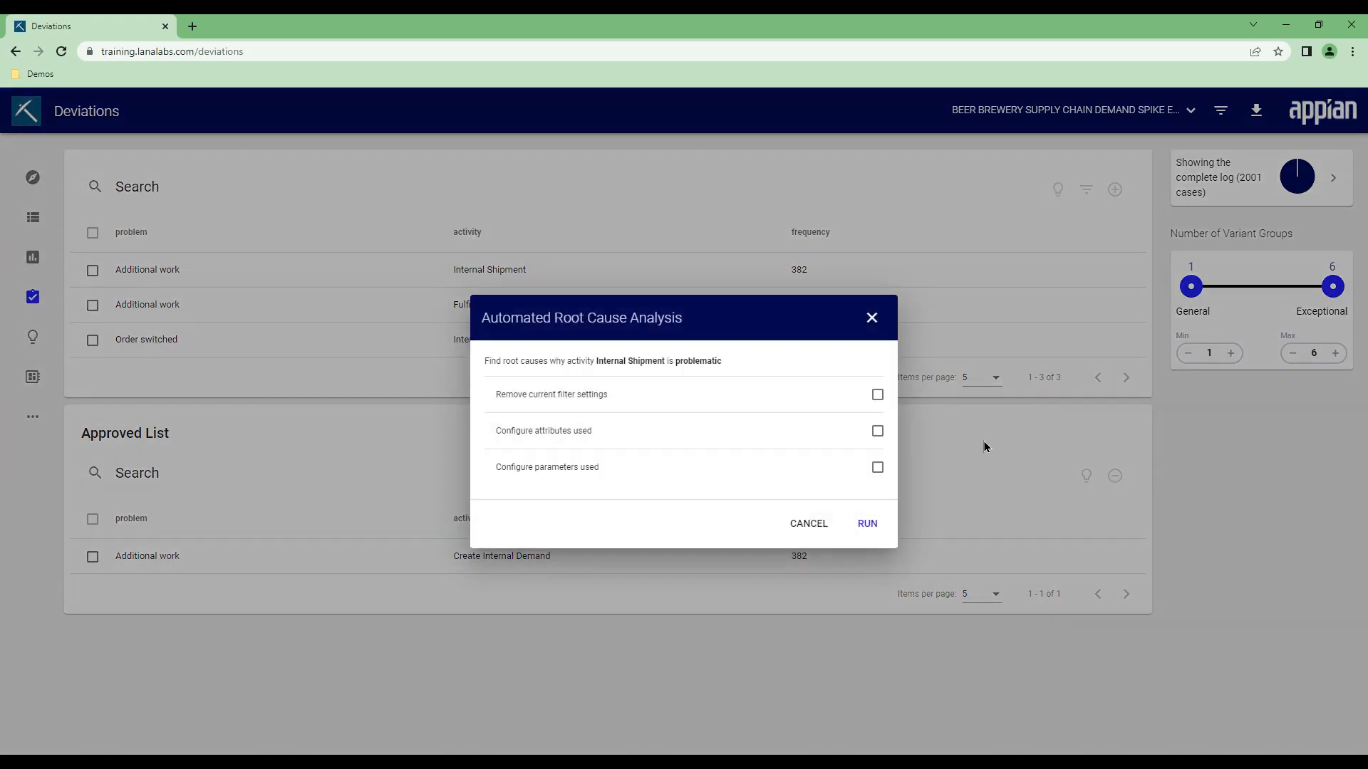
click(866, 524)
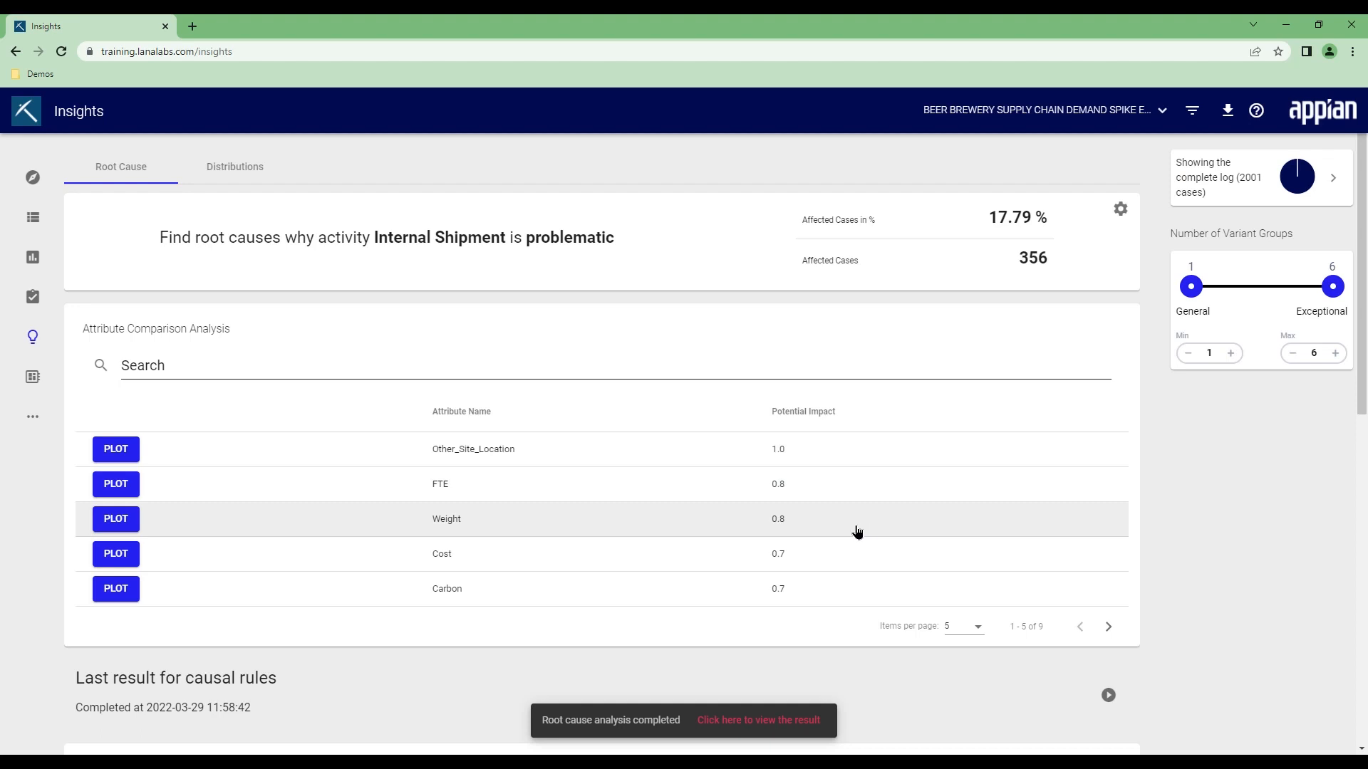
mouse_move(538, 458)
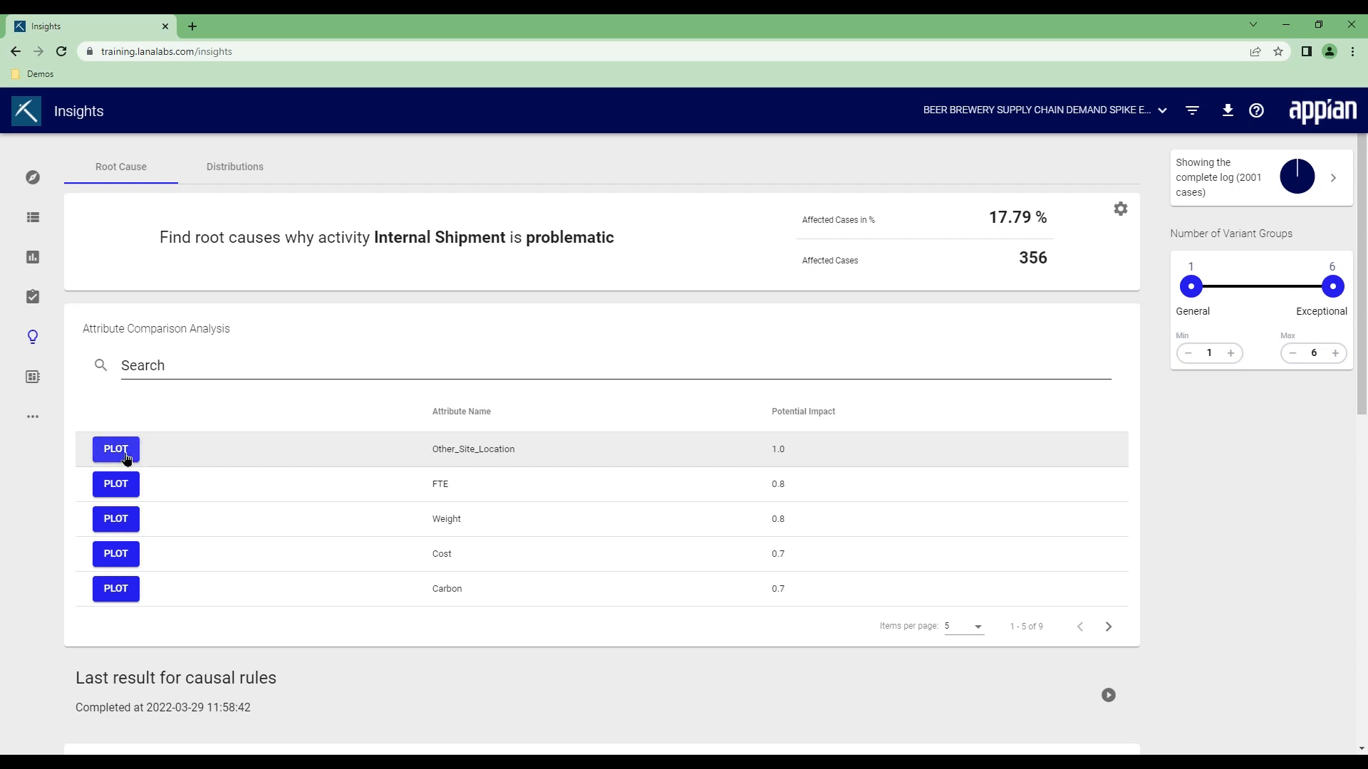
- Plot the Other_Site_Location distribution and inspect the Hamburg and Stuttgart bars
click(115, 448)
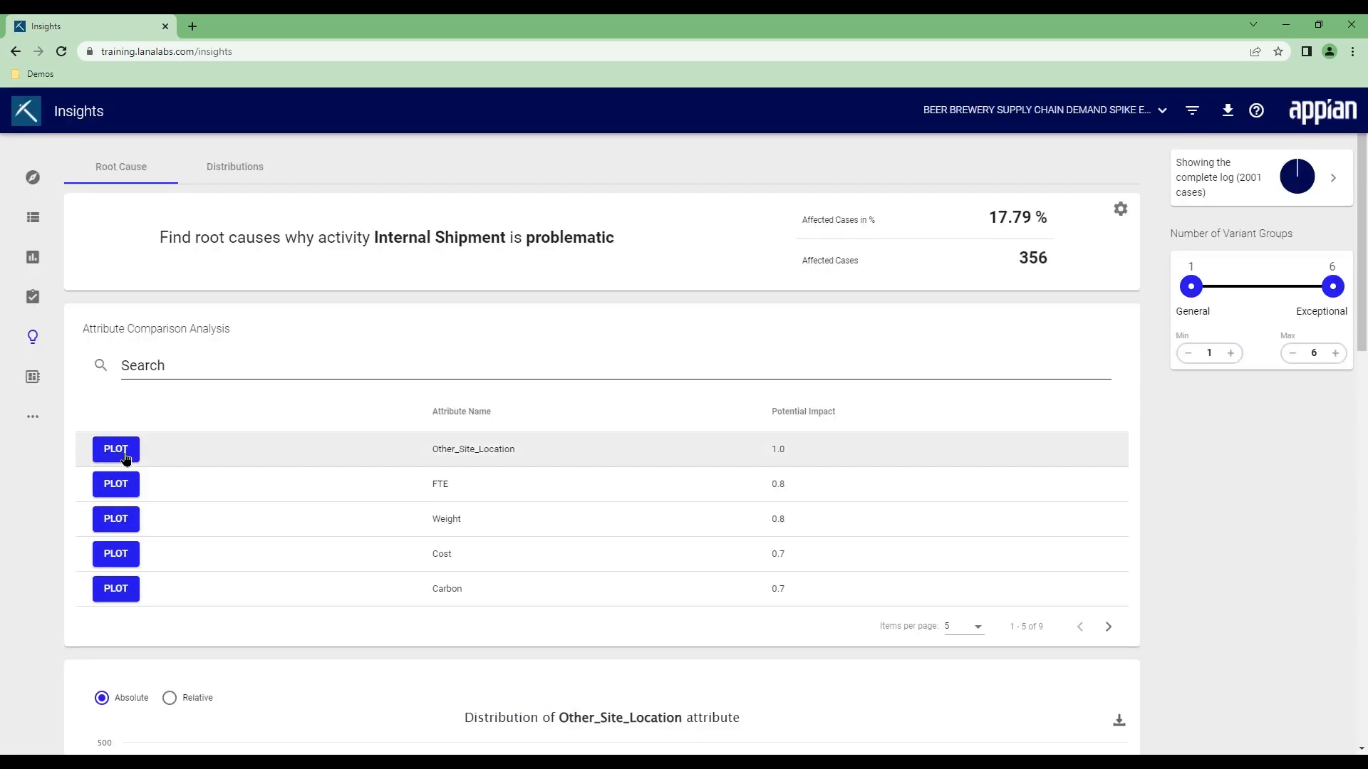
scroll(down, 3)
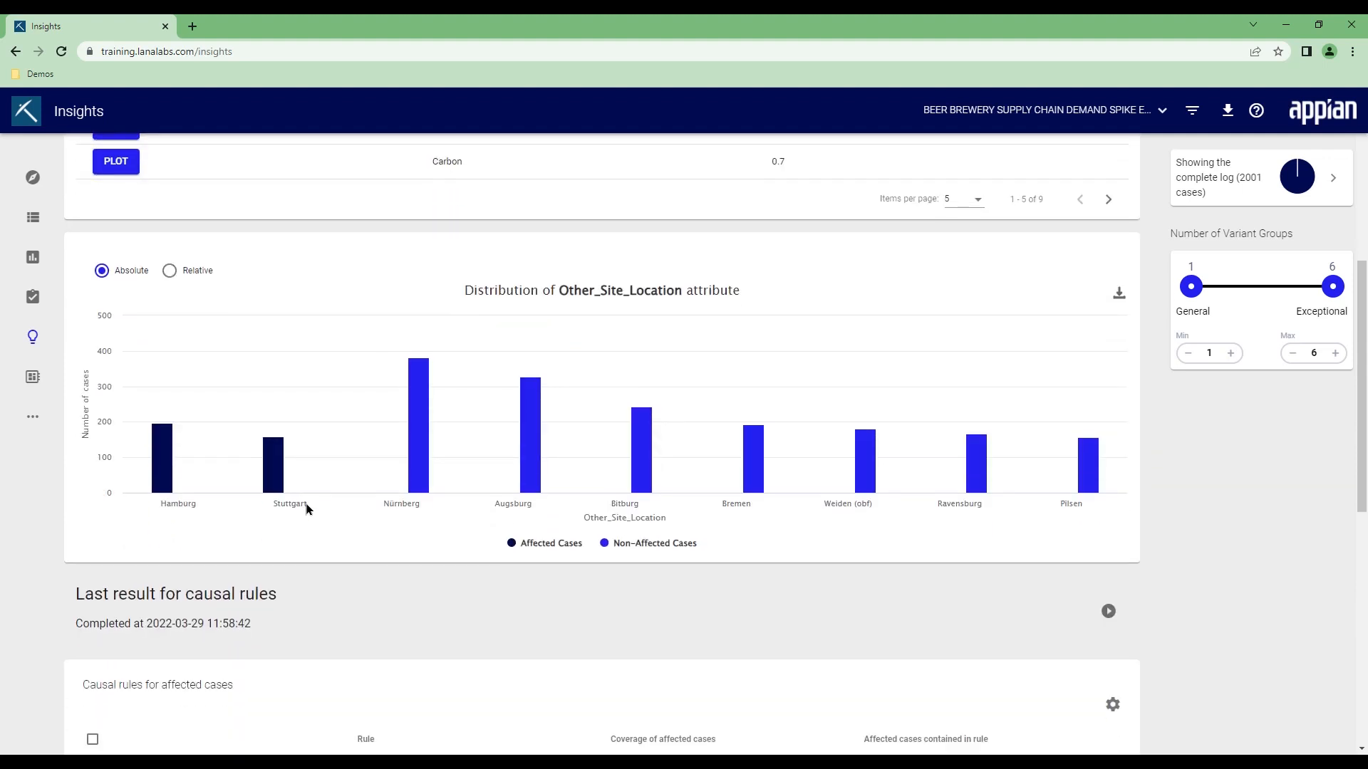
mouse_move(160, 471)
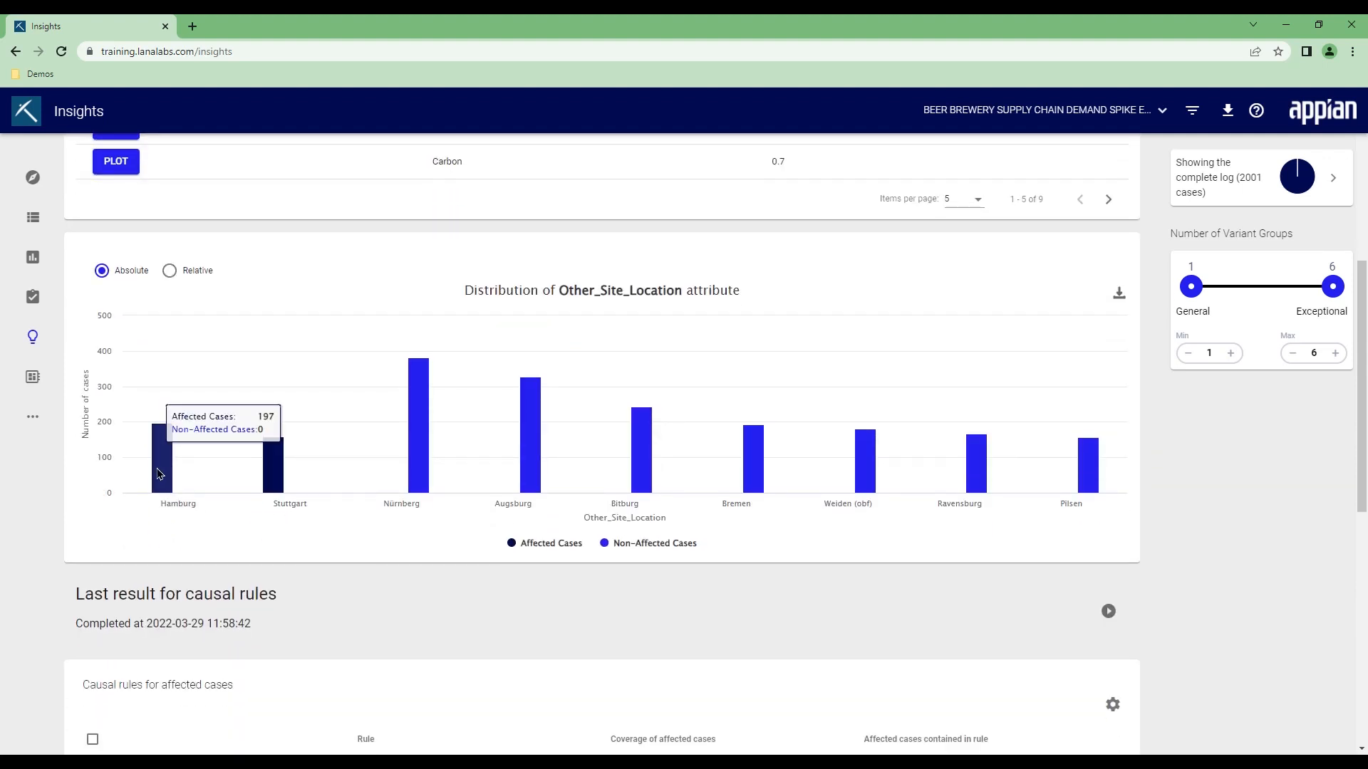
mouse_move(275, 483)
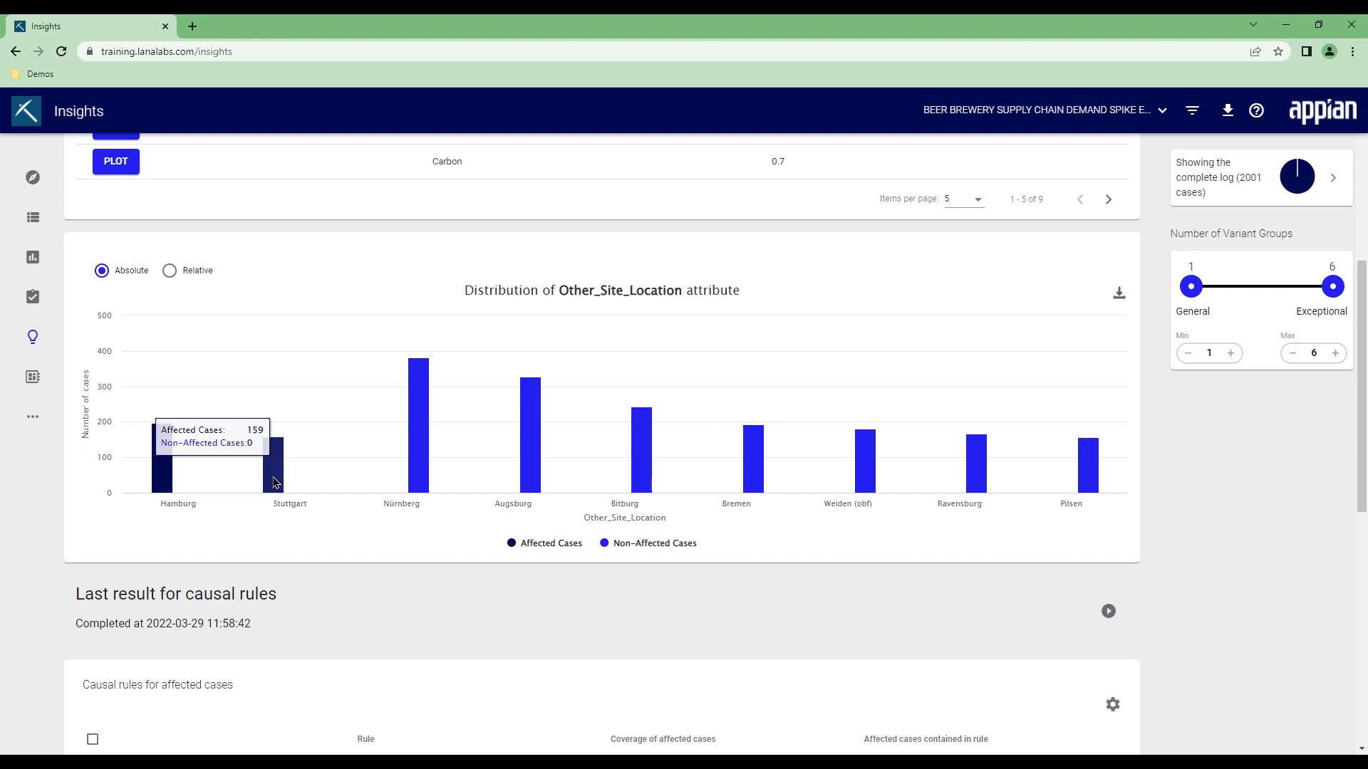